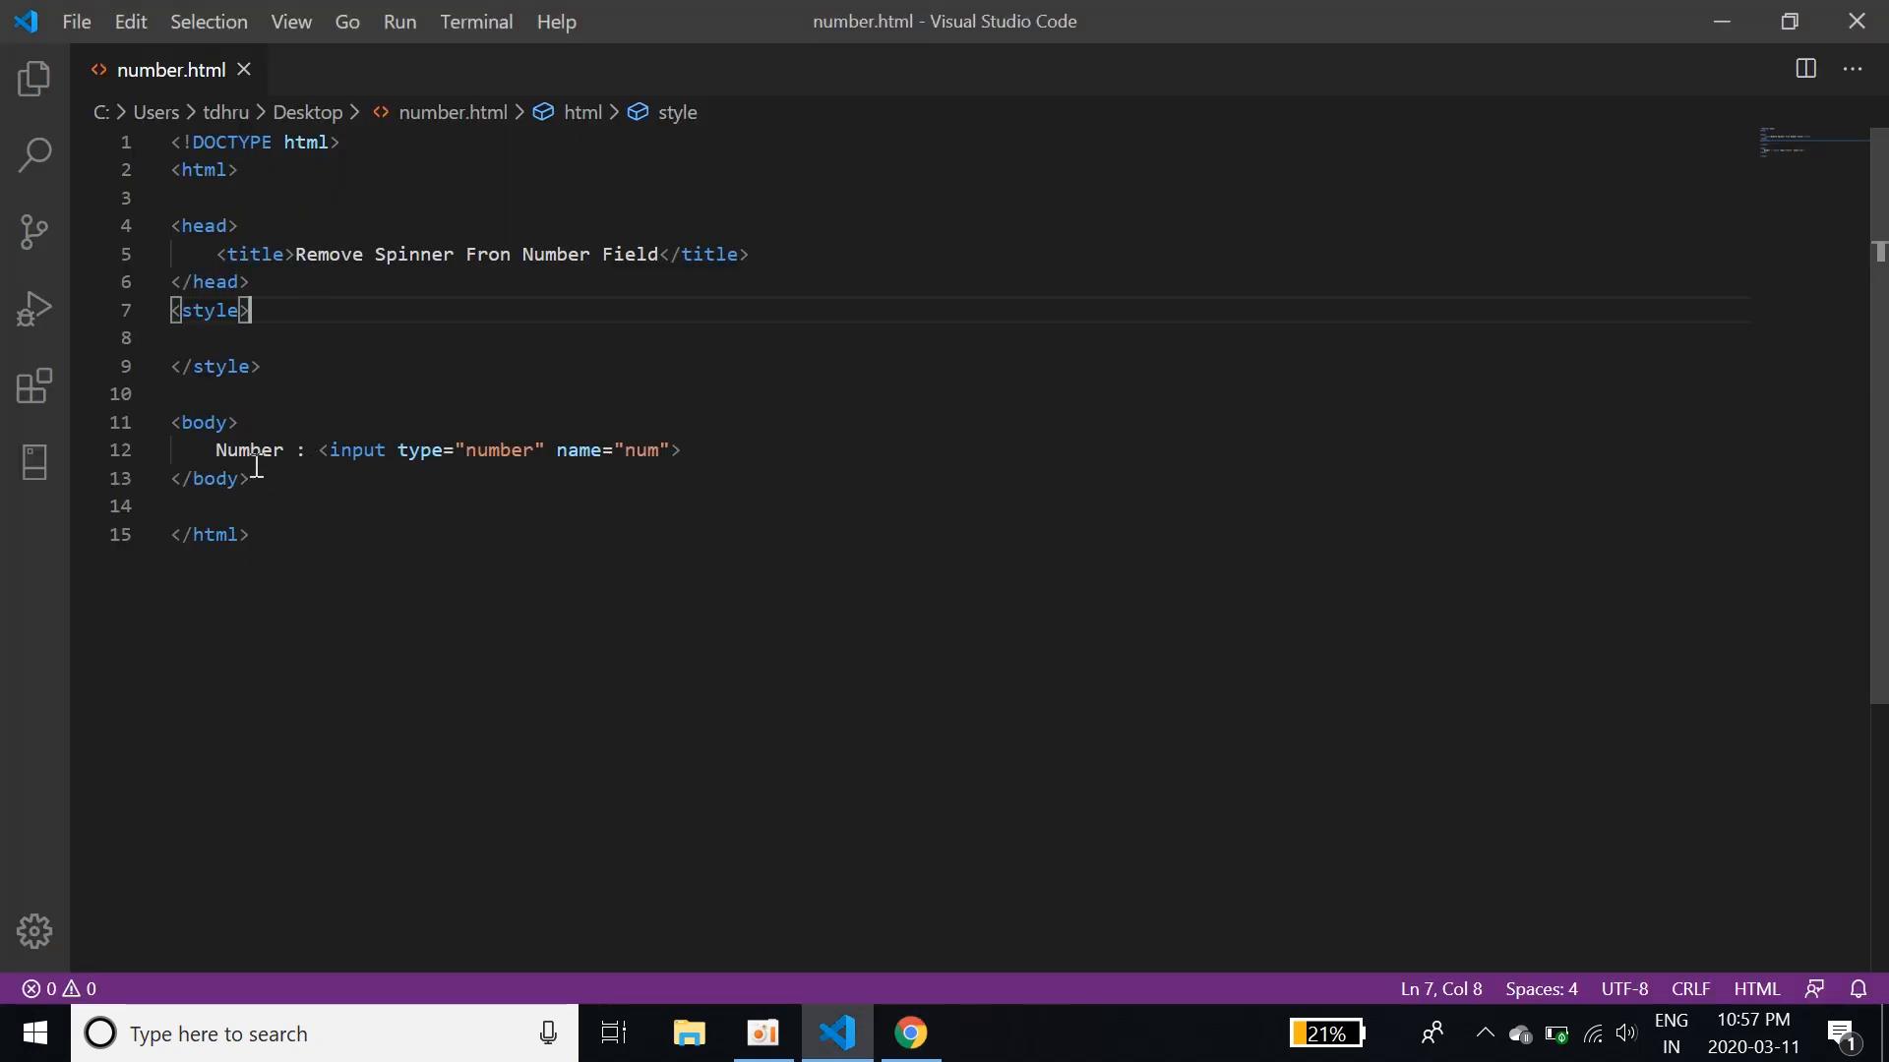
Enter 124134 in Chrome's number field to show the spinner arrows, then return to the editor
{"action": "double_click", "coordinate": [498, 448]}
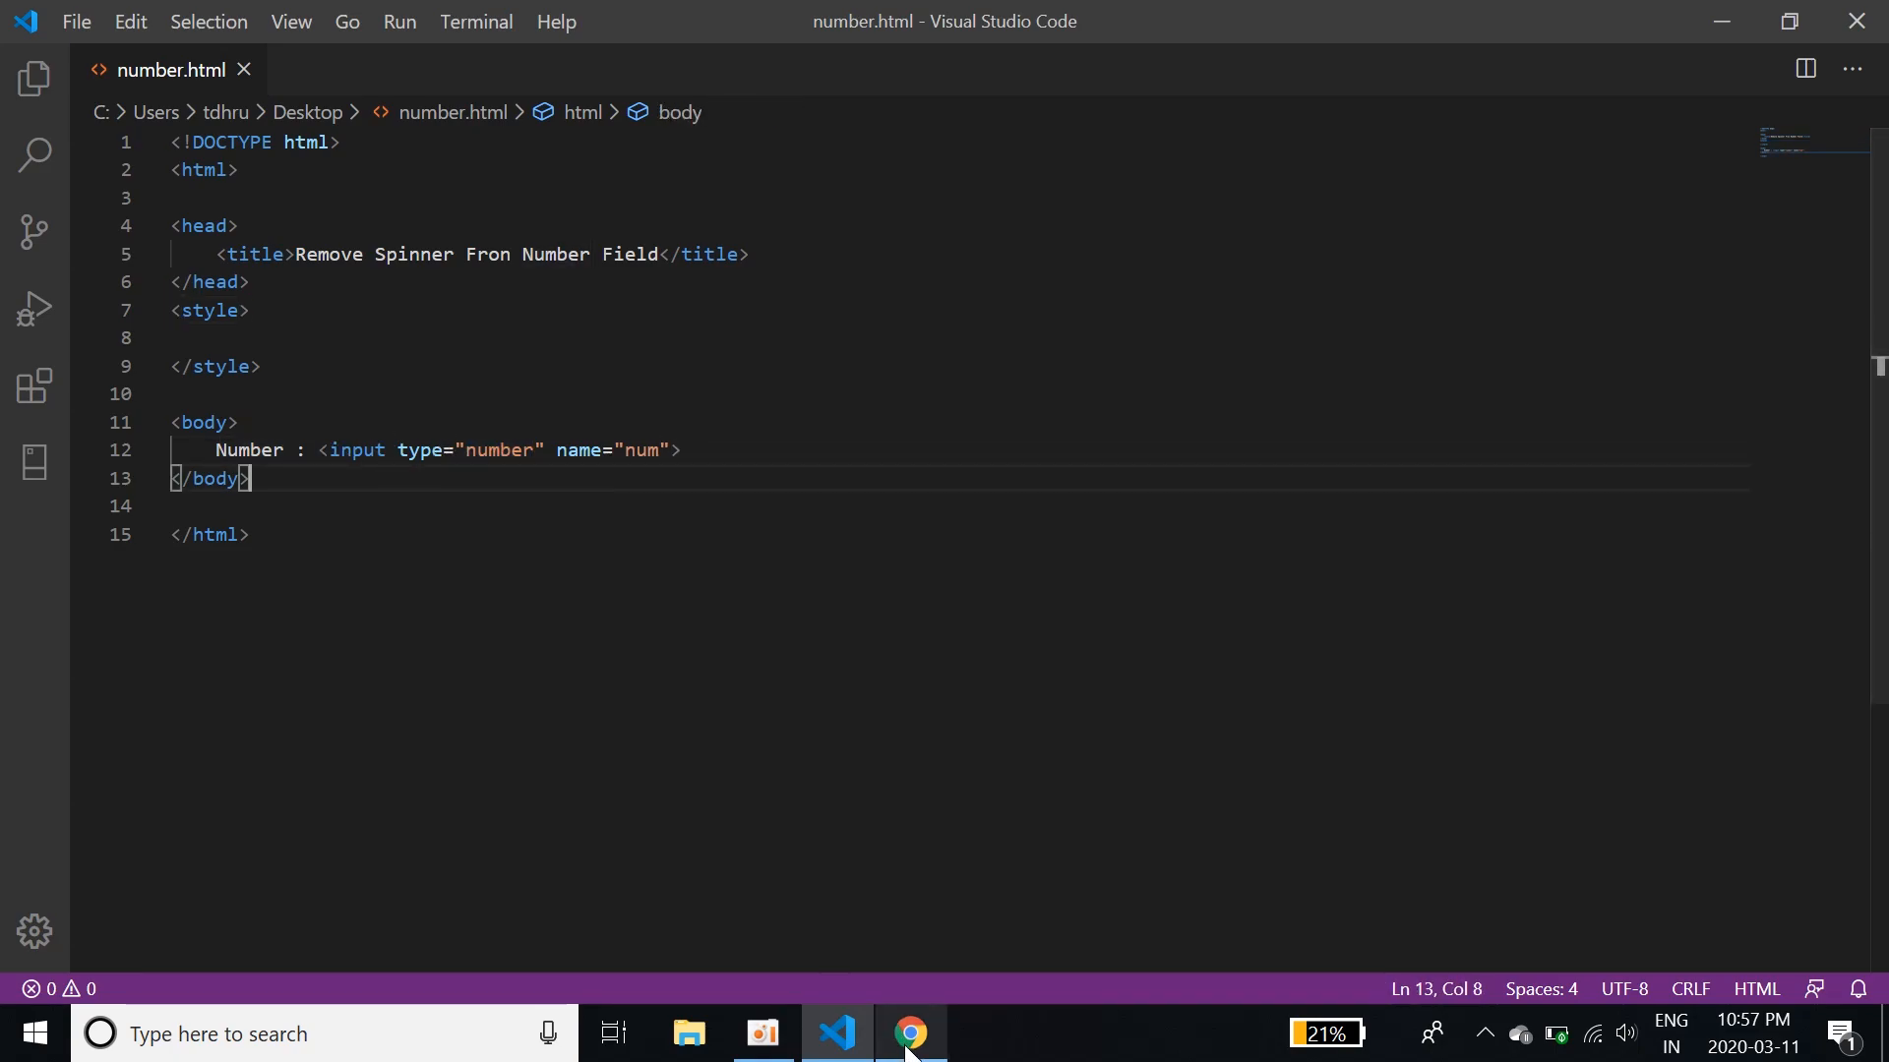
{"action": "left_click", "coordinate": [909, 1033]}
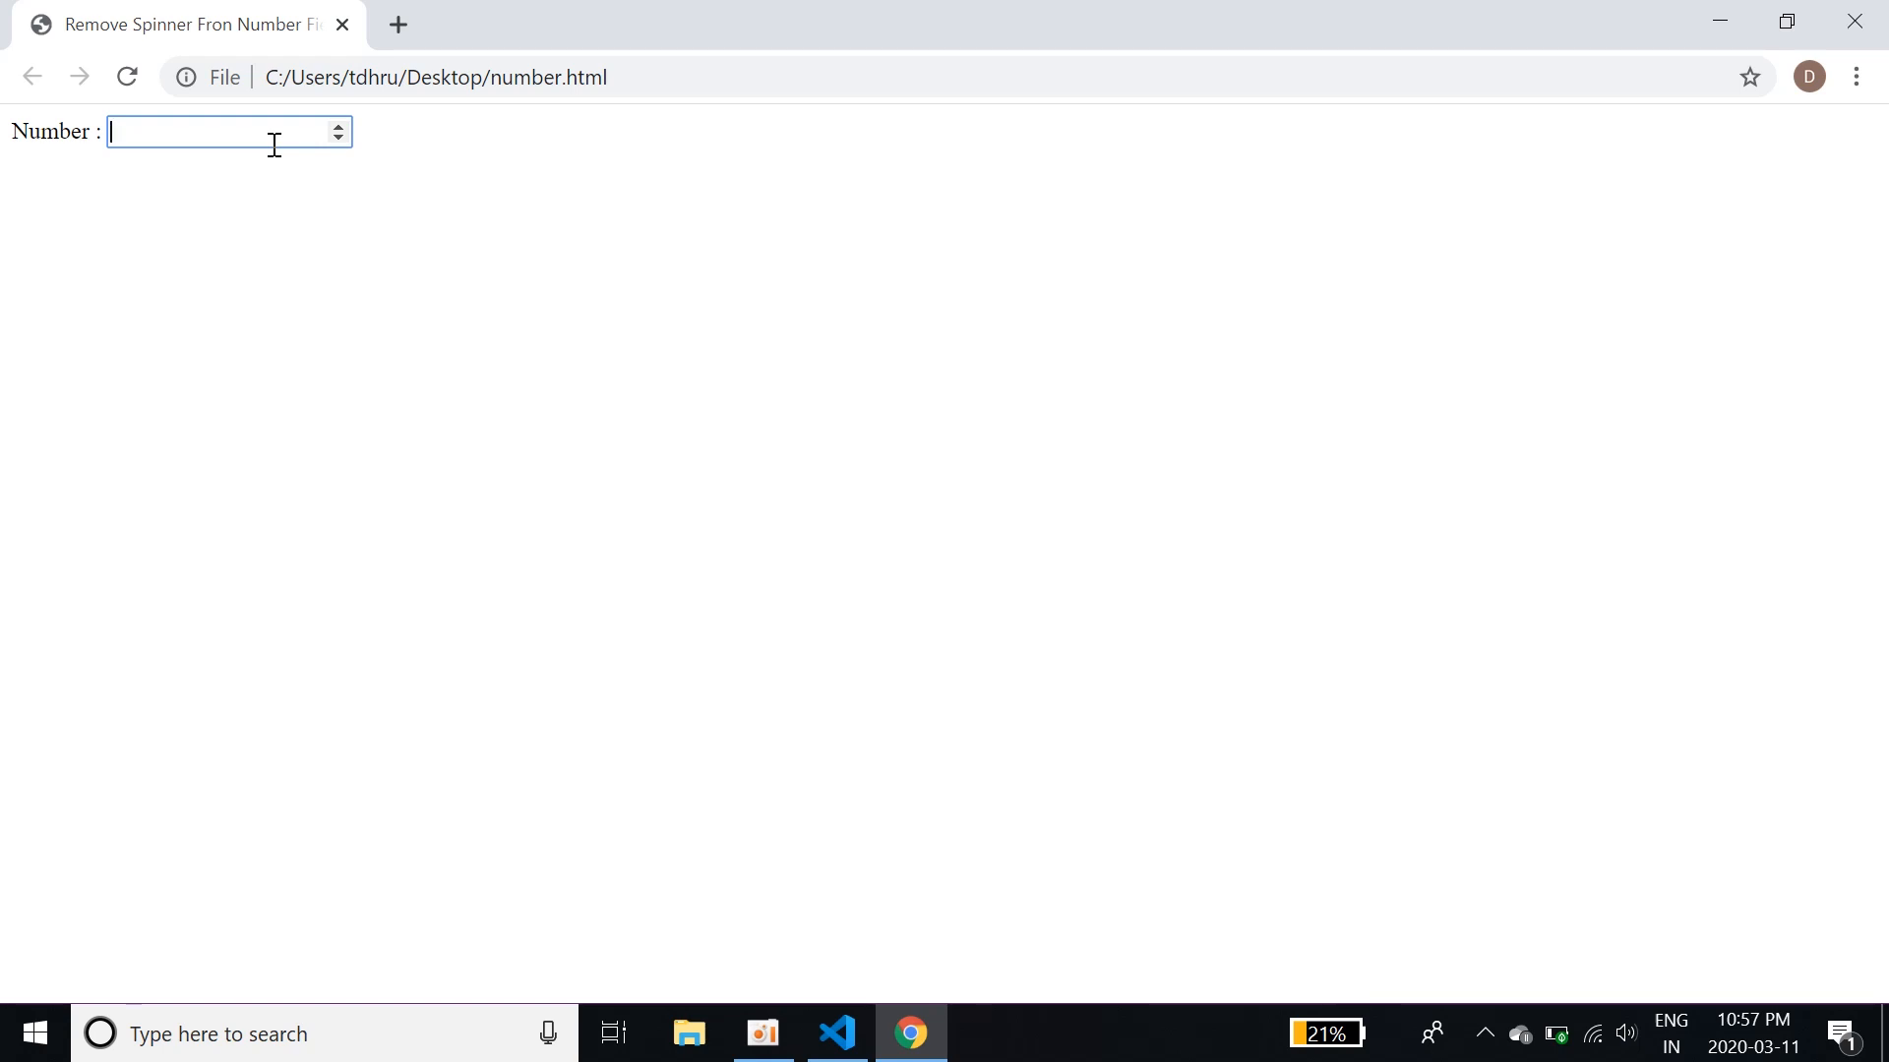
{"action": "type", "text": "124134"}
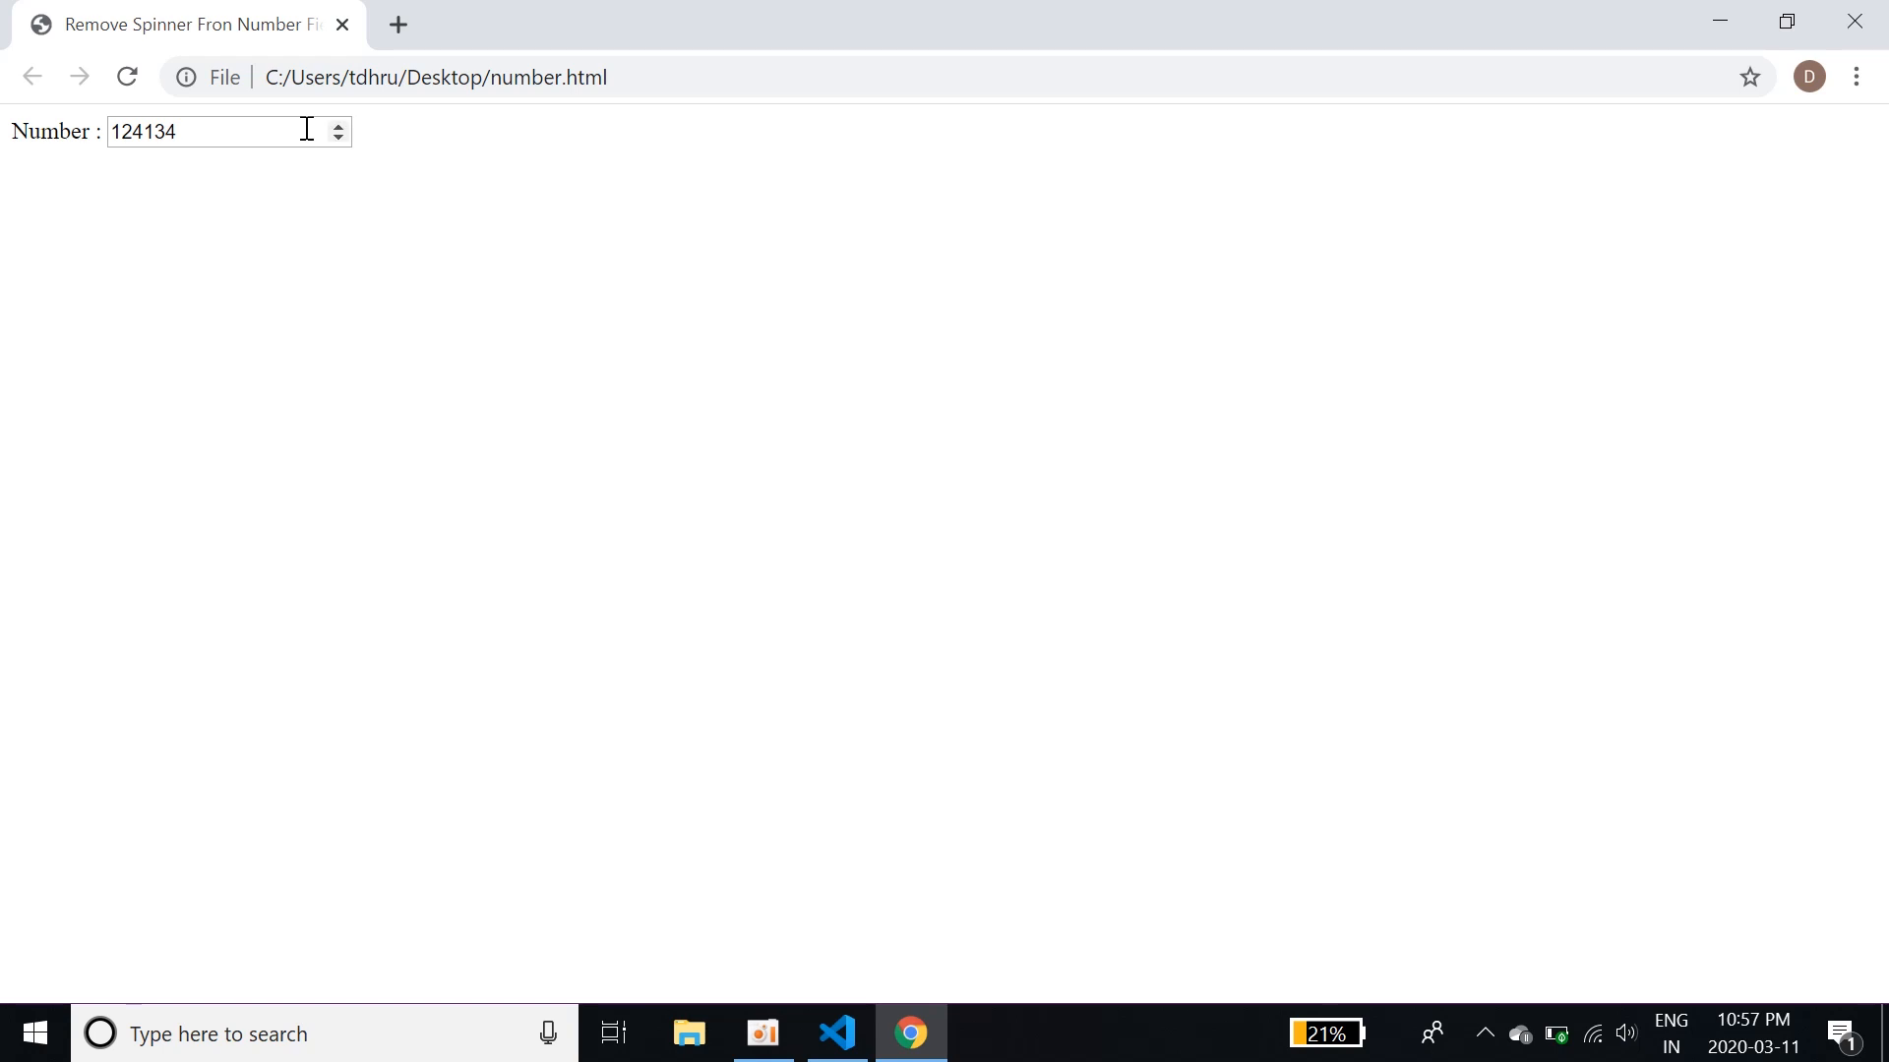
{"action": "left_click", "coordinate": [836, 1033]}
{"action": "type", "text": "i"}
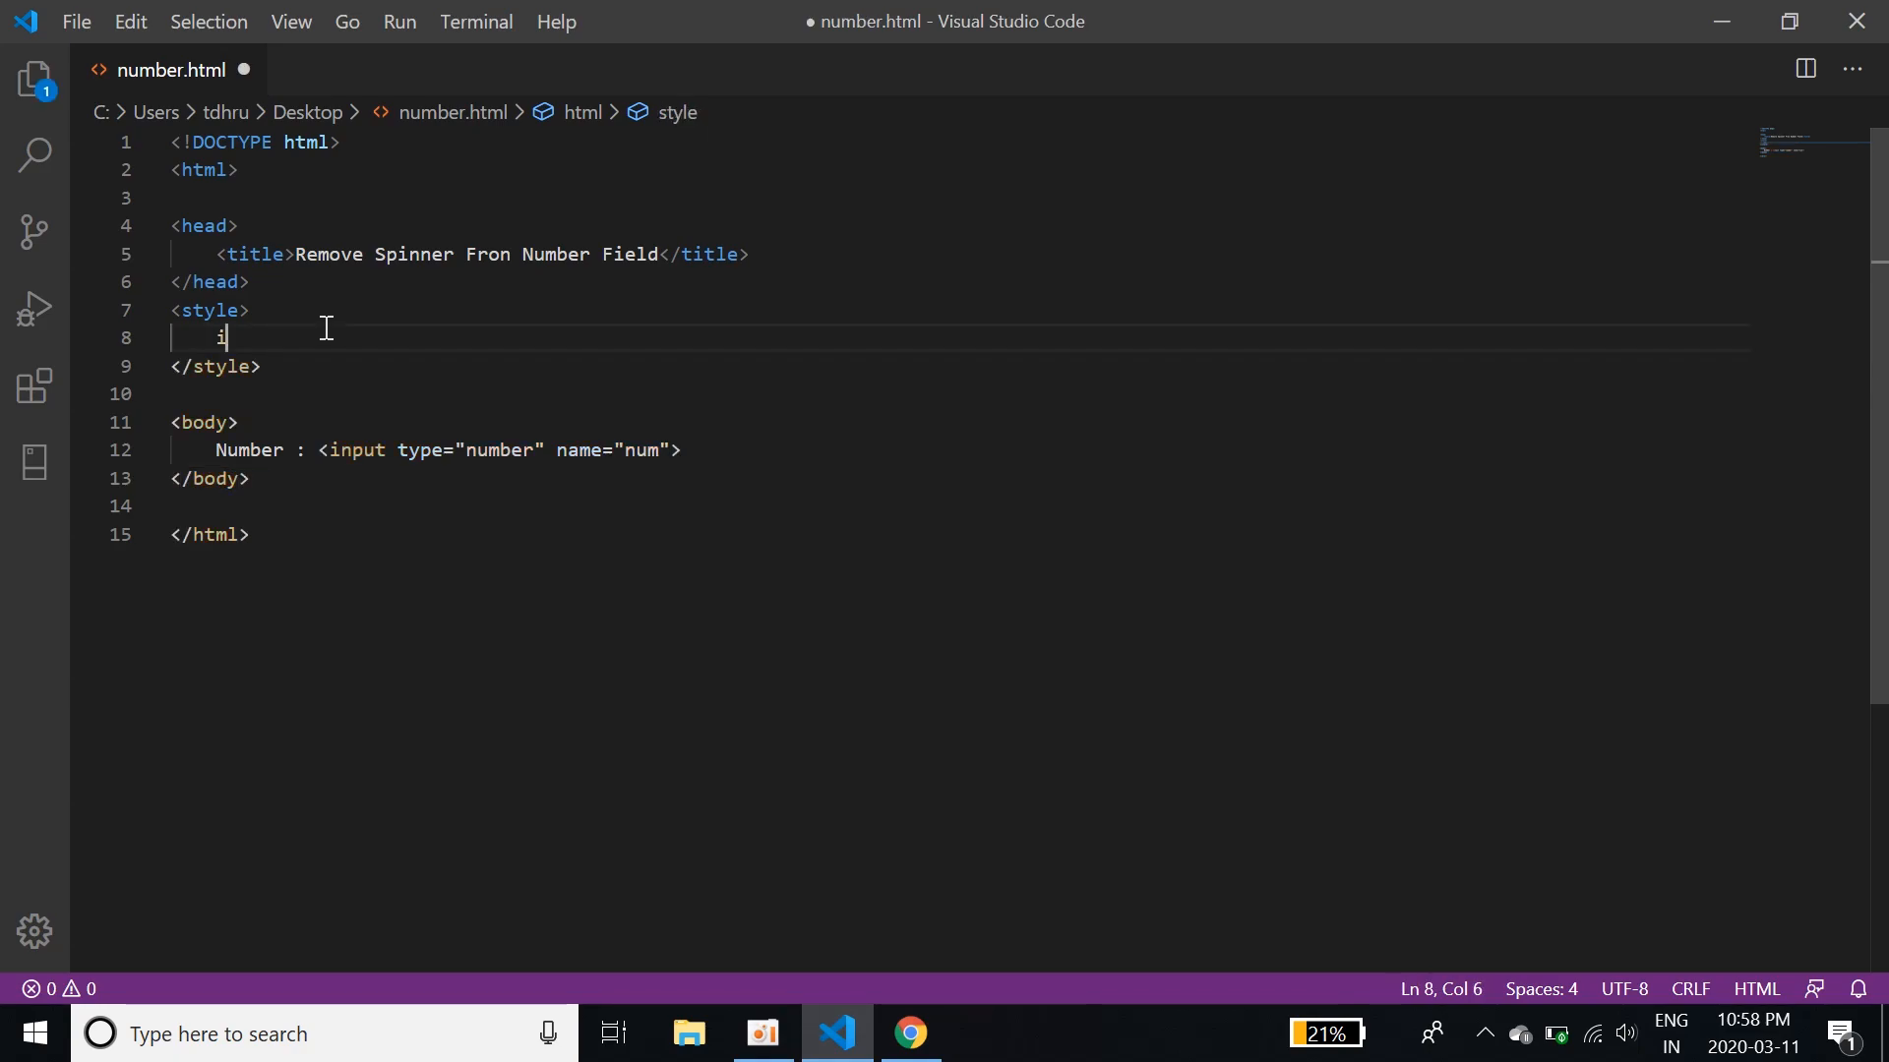
Write the input[type=number]::-webkit-inner-spin-button selector
{"action": "type", "text": "nput"}
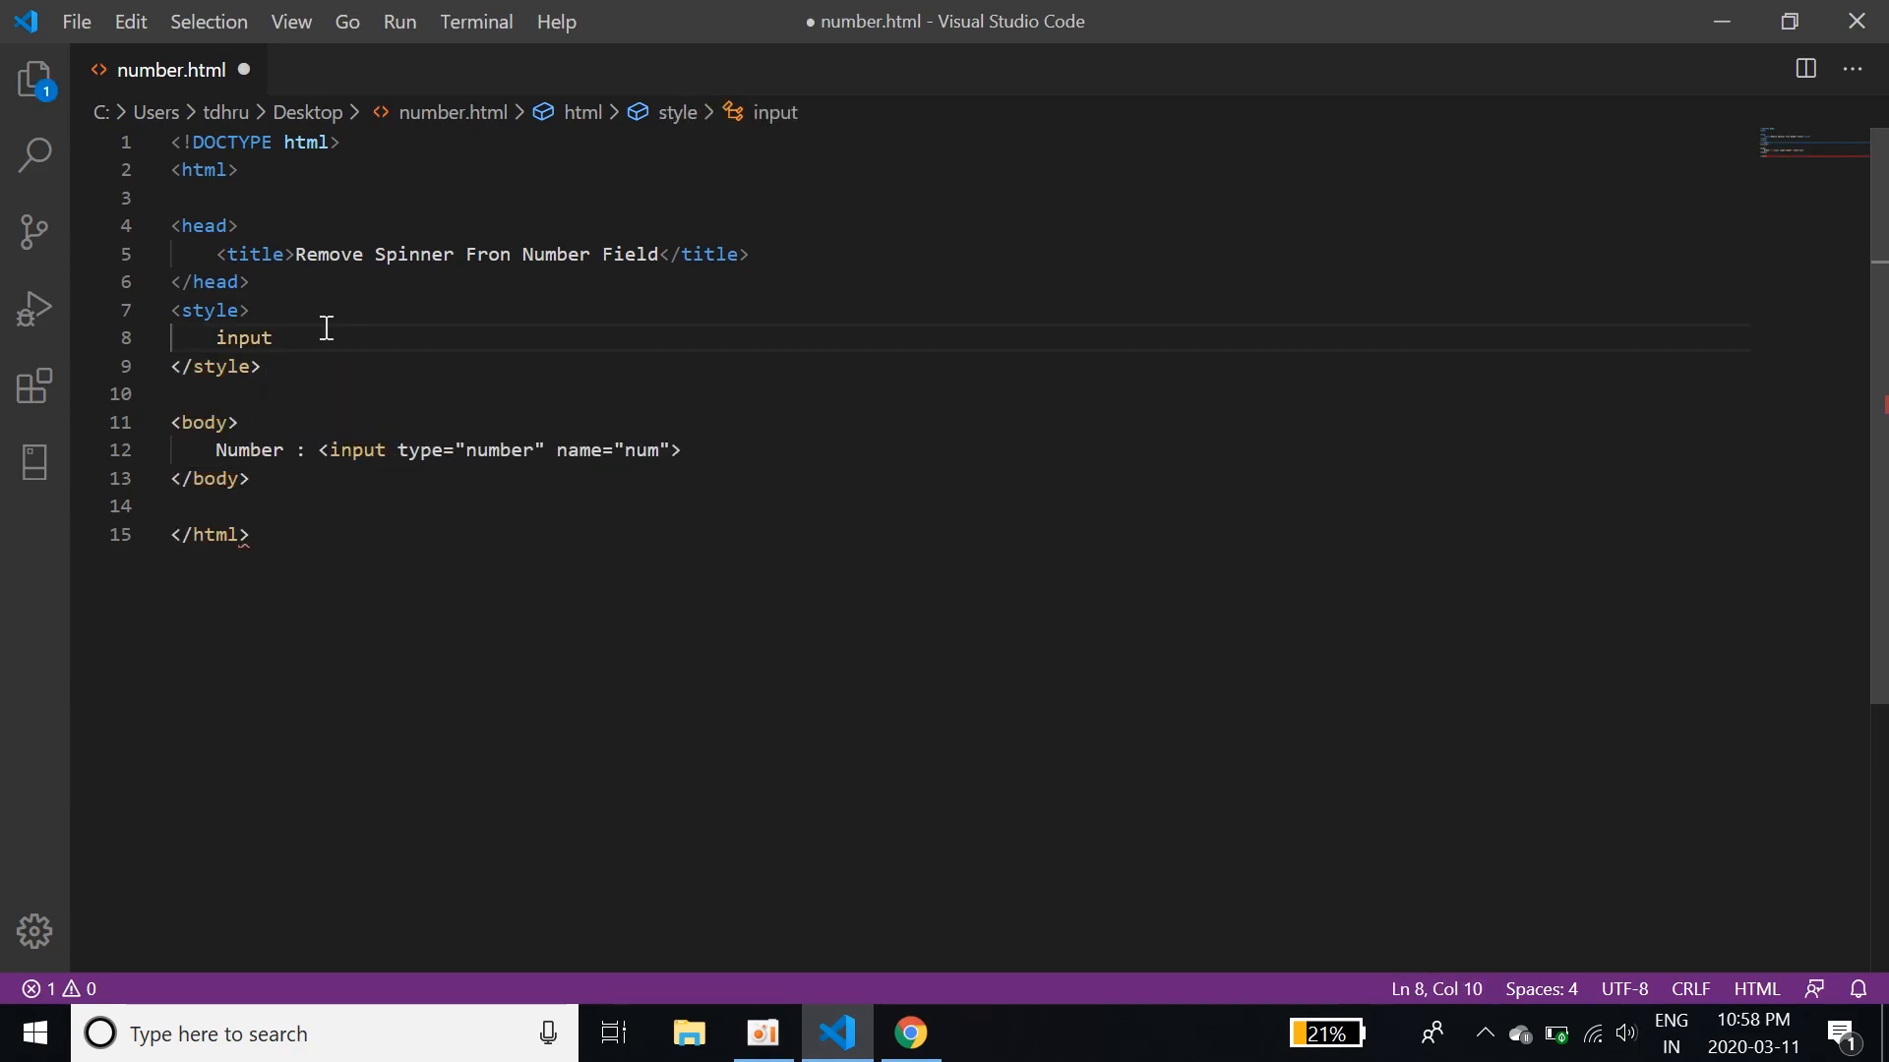
{"action": "type", "text": "[type]"}
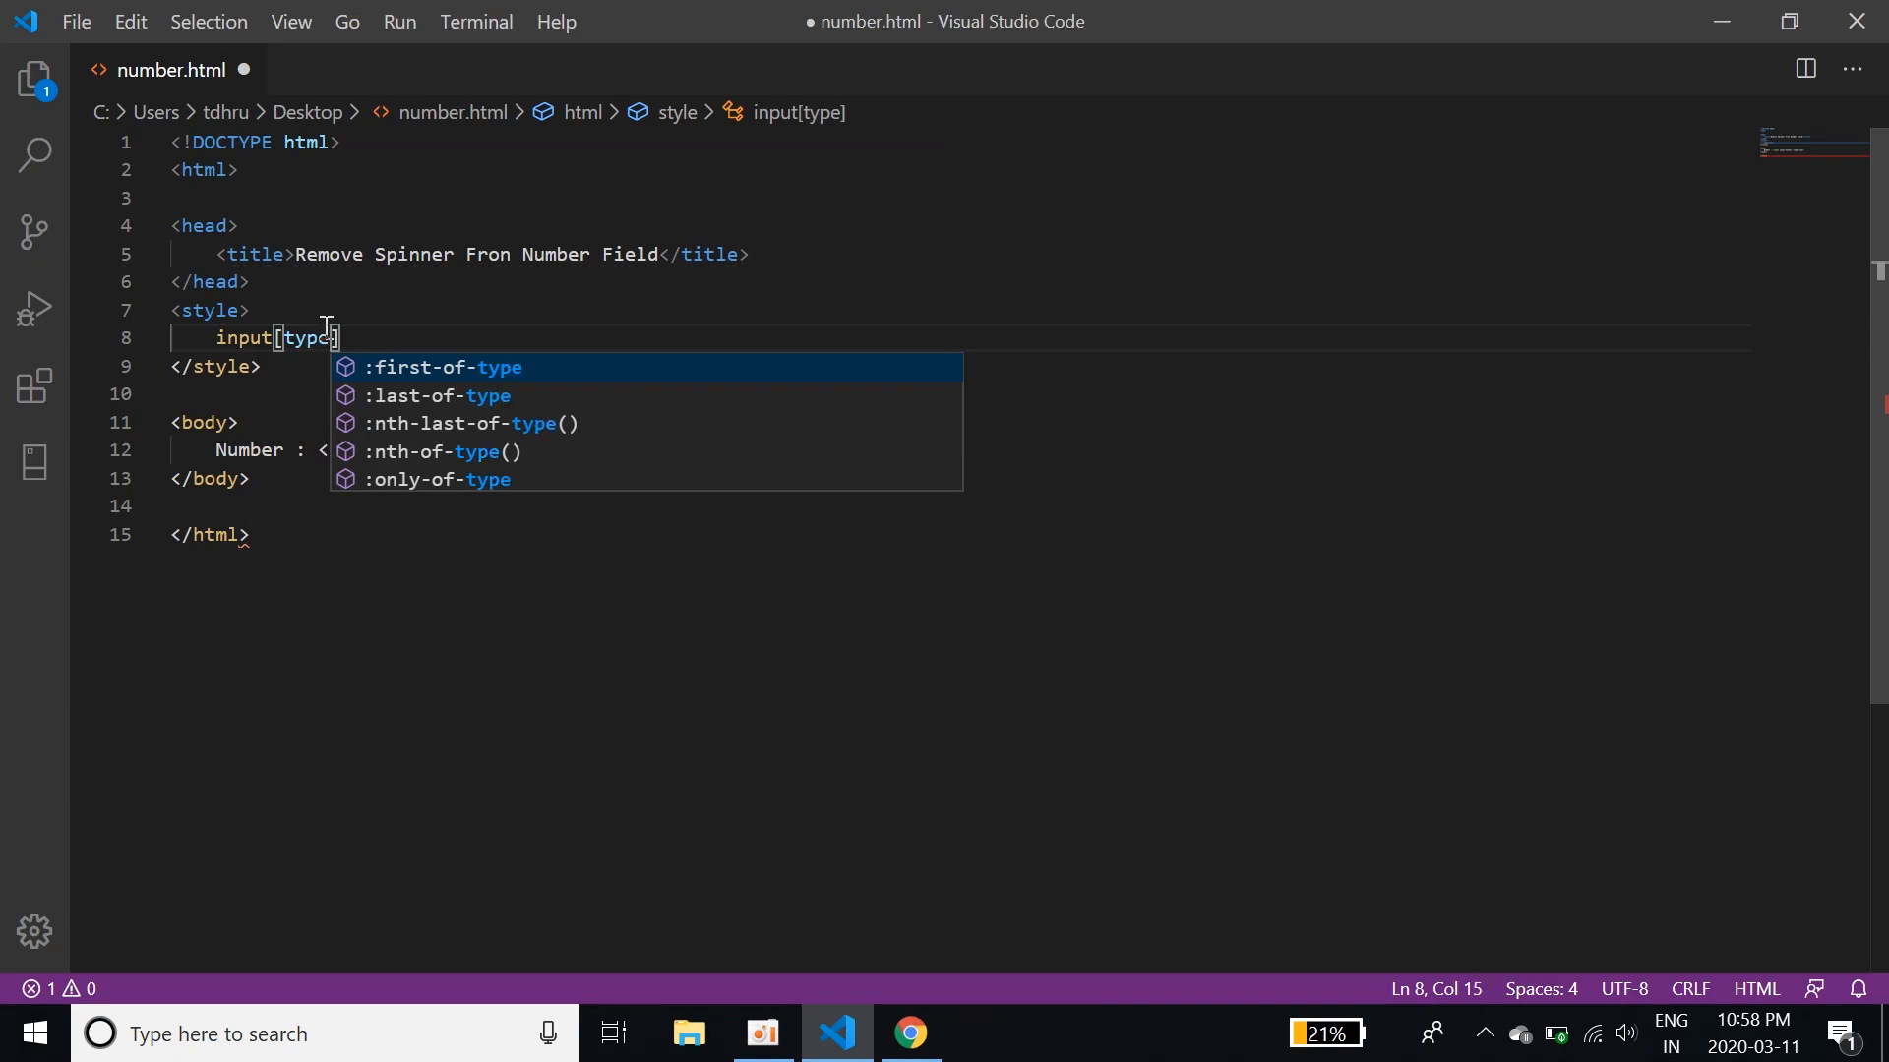
{"action": "type", "text": "=number]"}
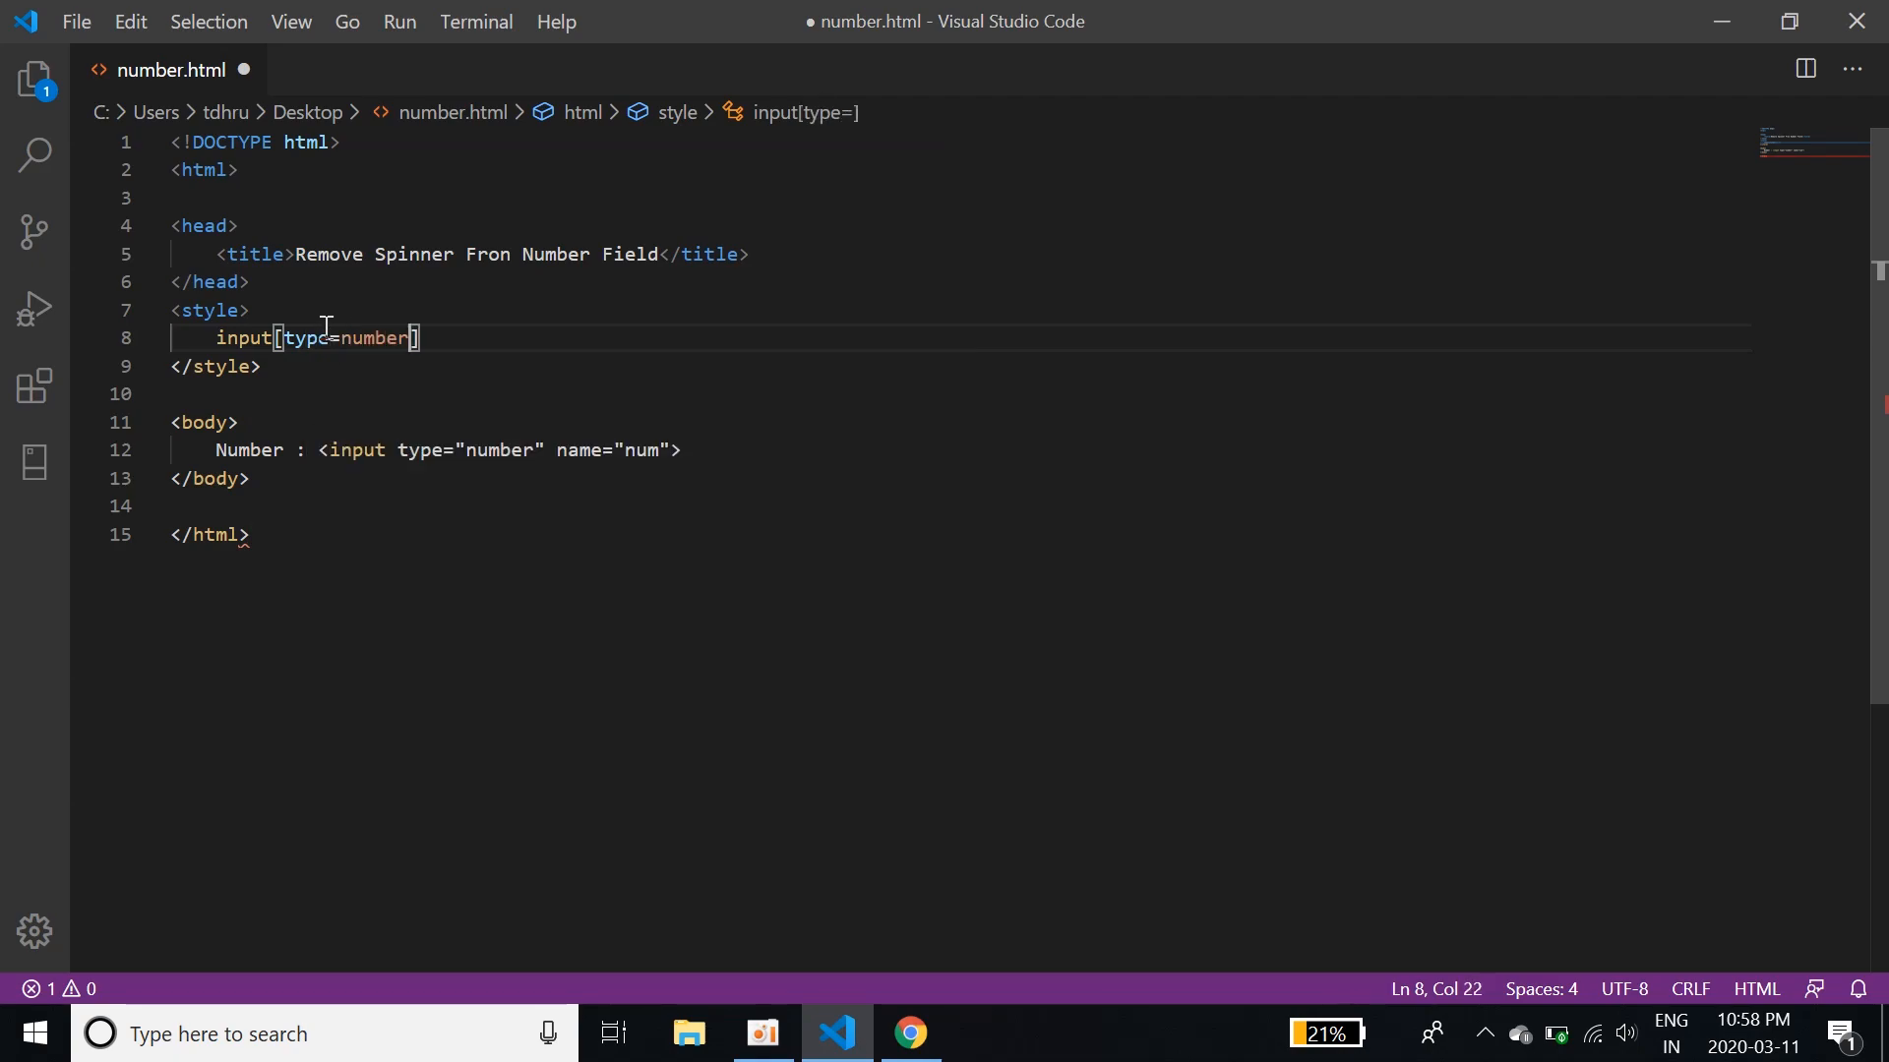
{"action": "type", "text": "::"}
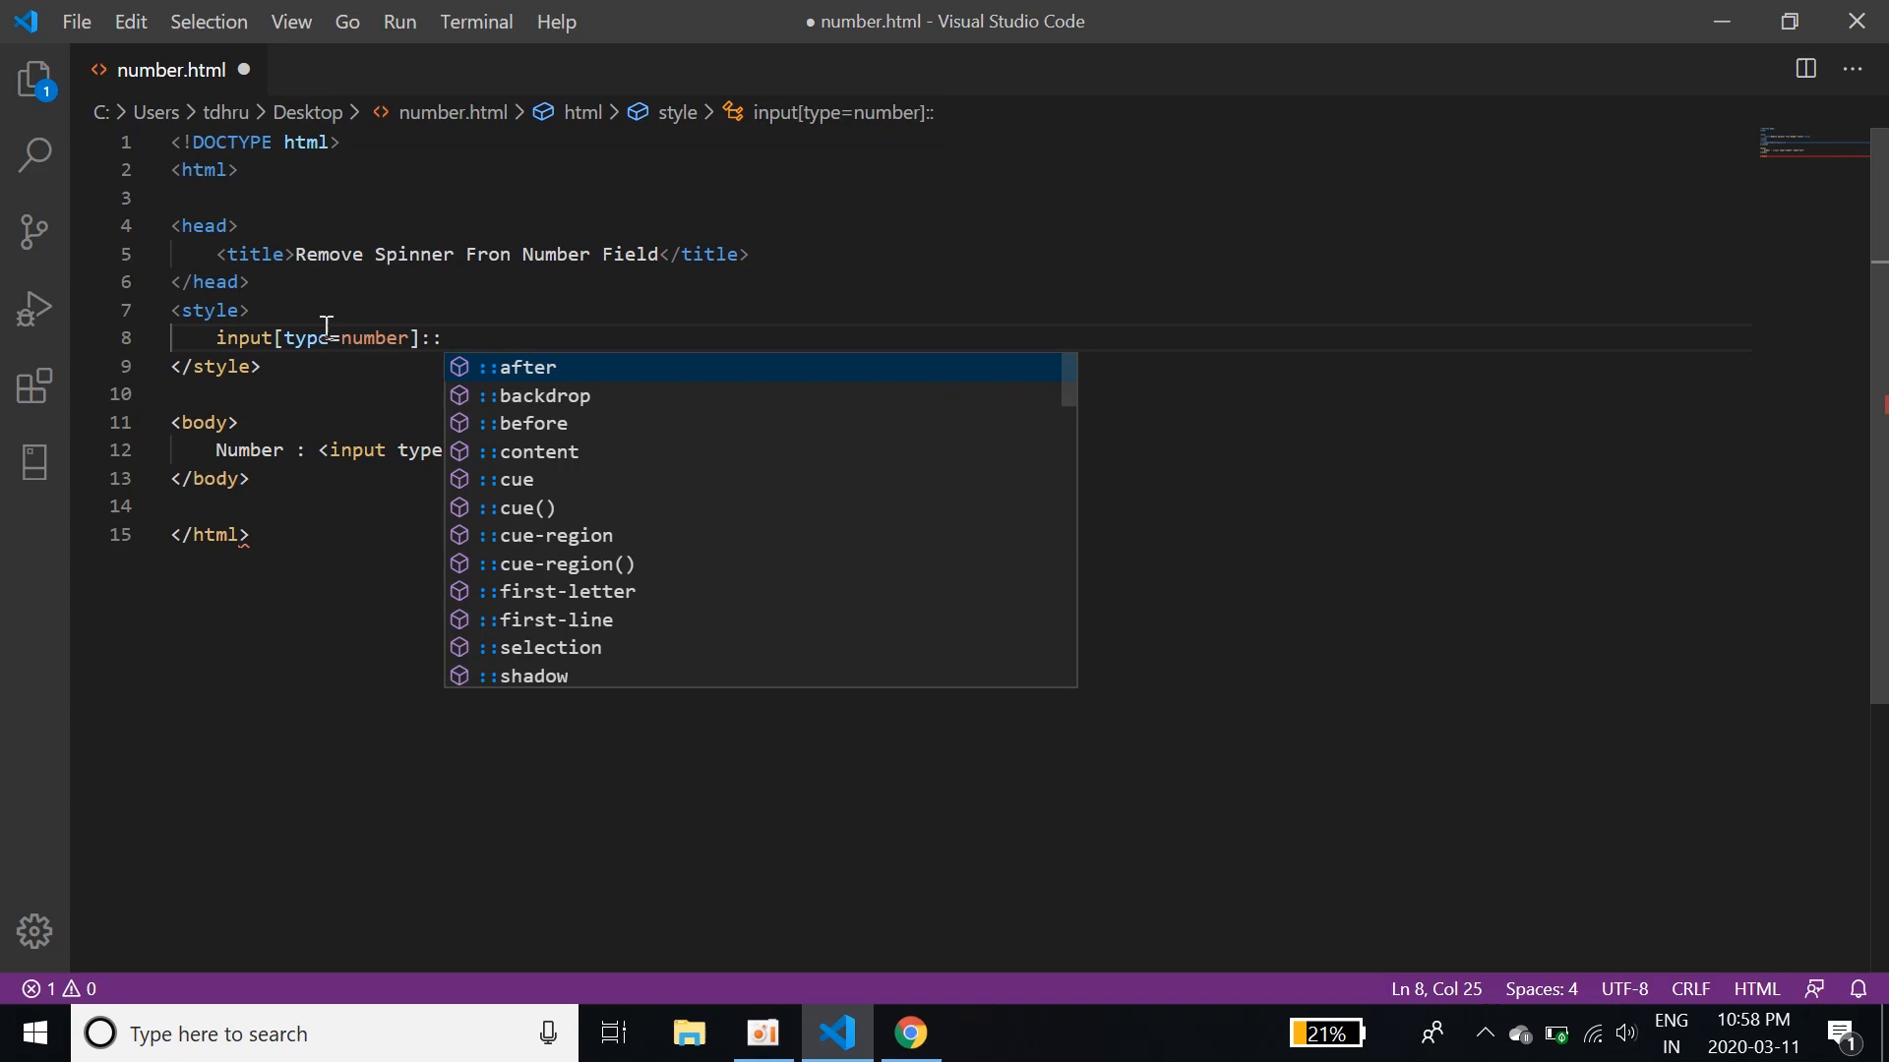
{"action": "type", "text": "-web"}
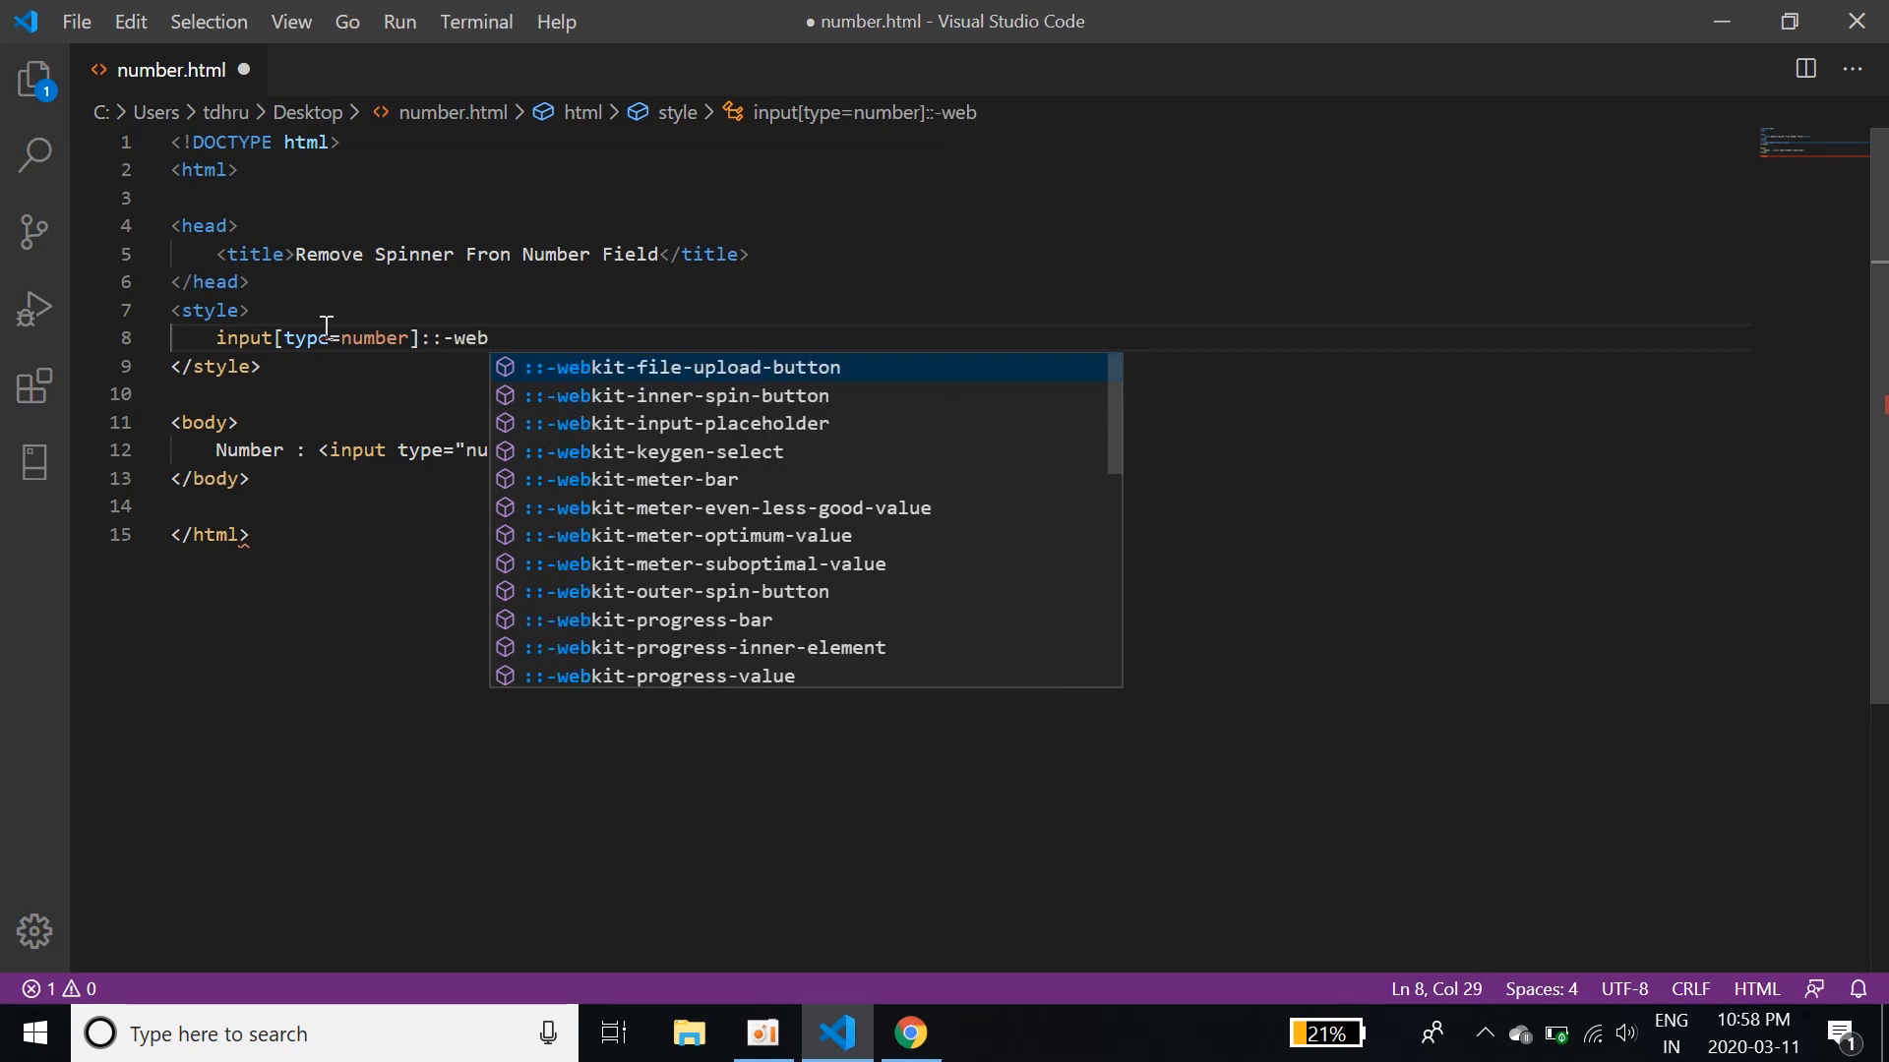
{"action": "type", "text": "kit"}
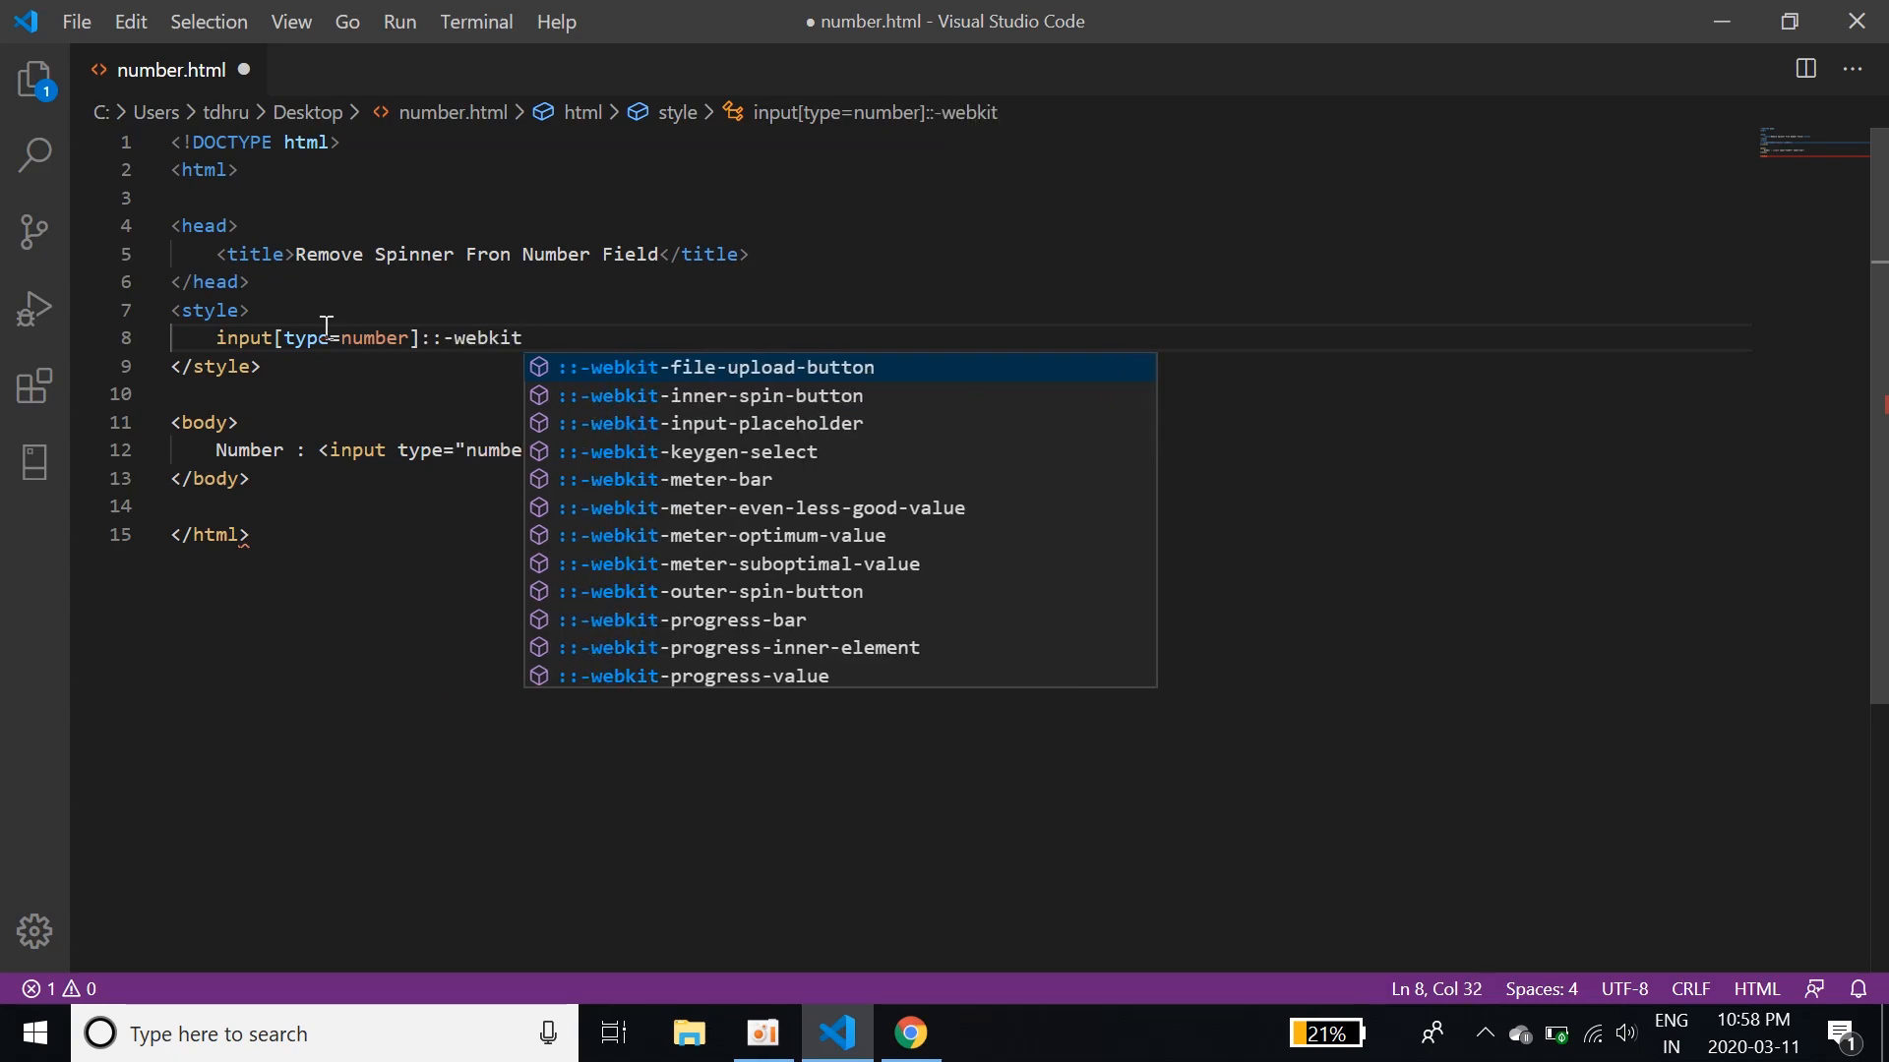
{"action": "type", "text": "-inner-spin-button,"}
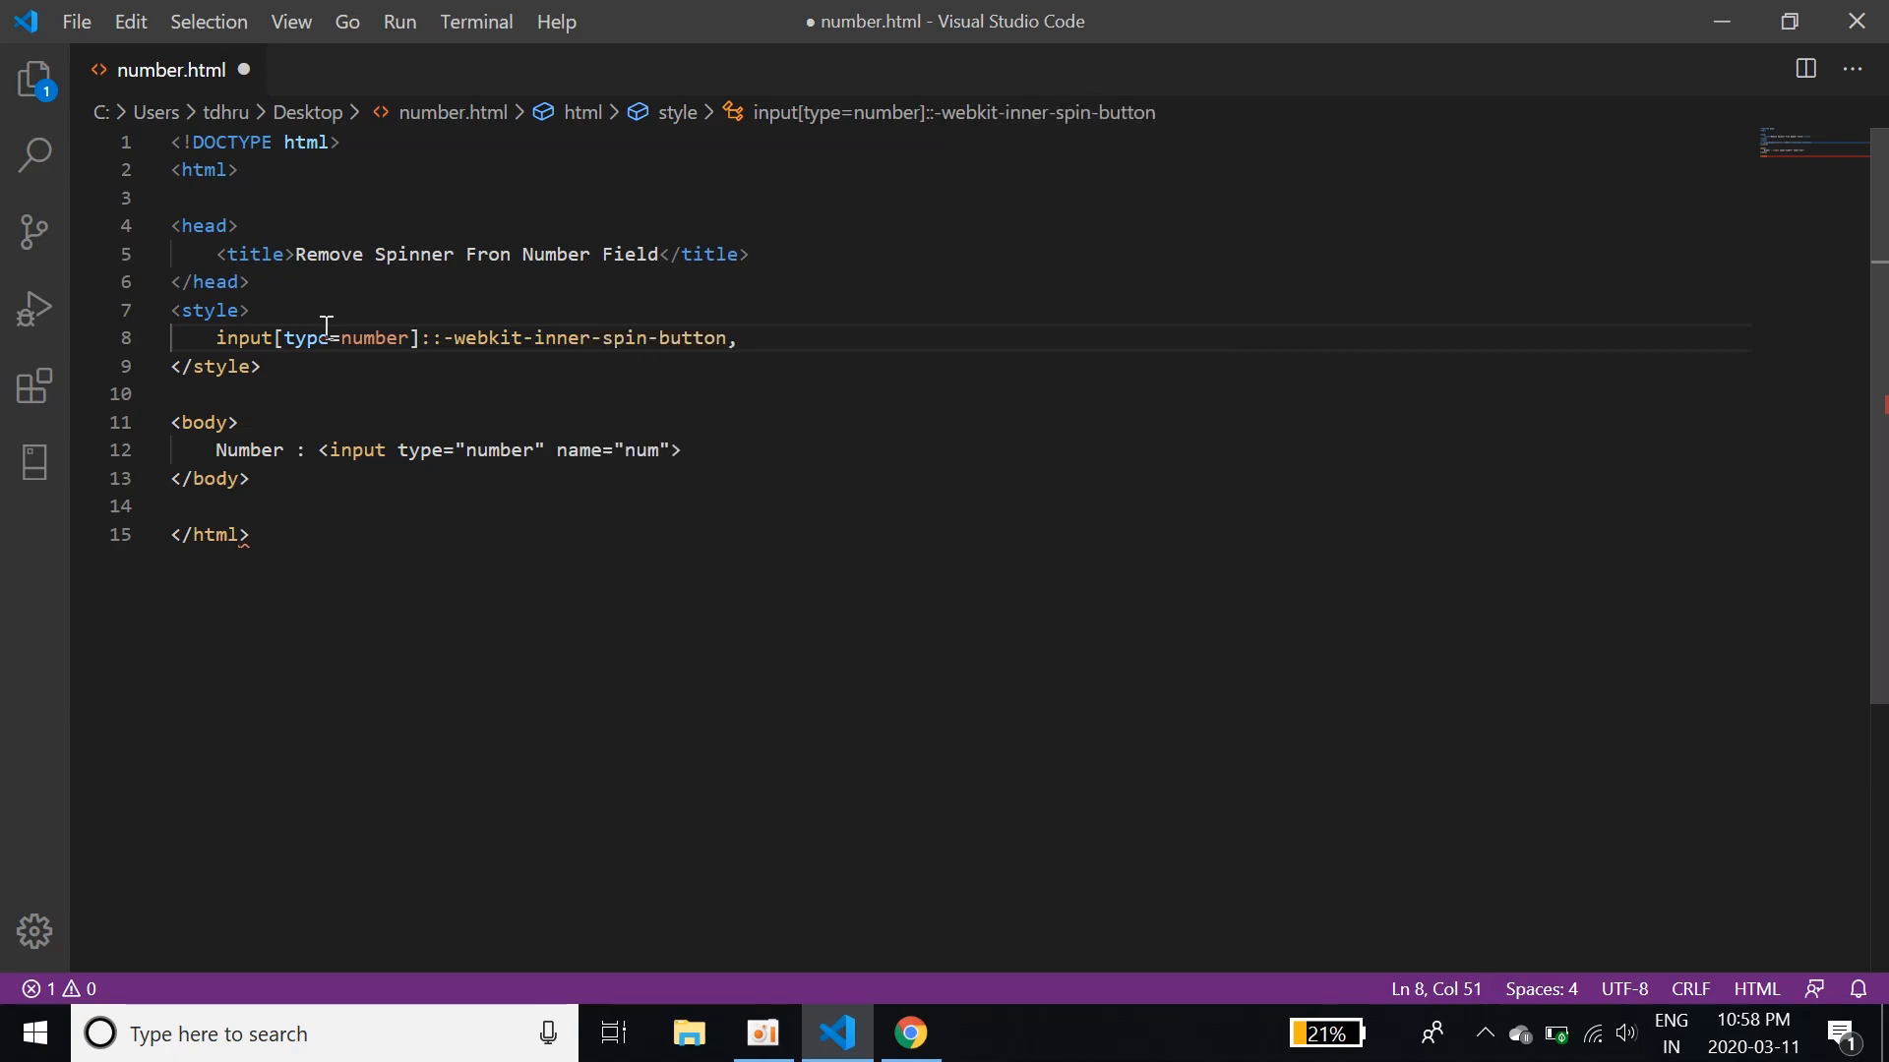
Add the input[type=number]::-webkit-outer-spin-button selector beneath it
{"action": "type", "text": "input"}
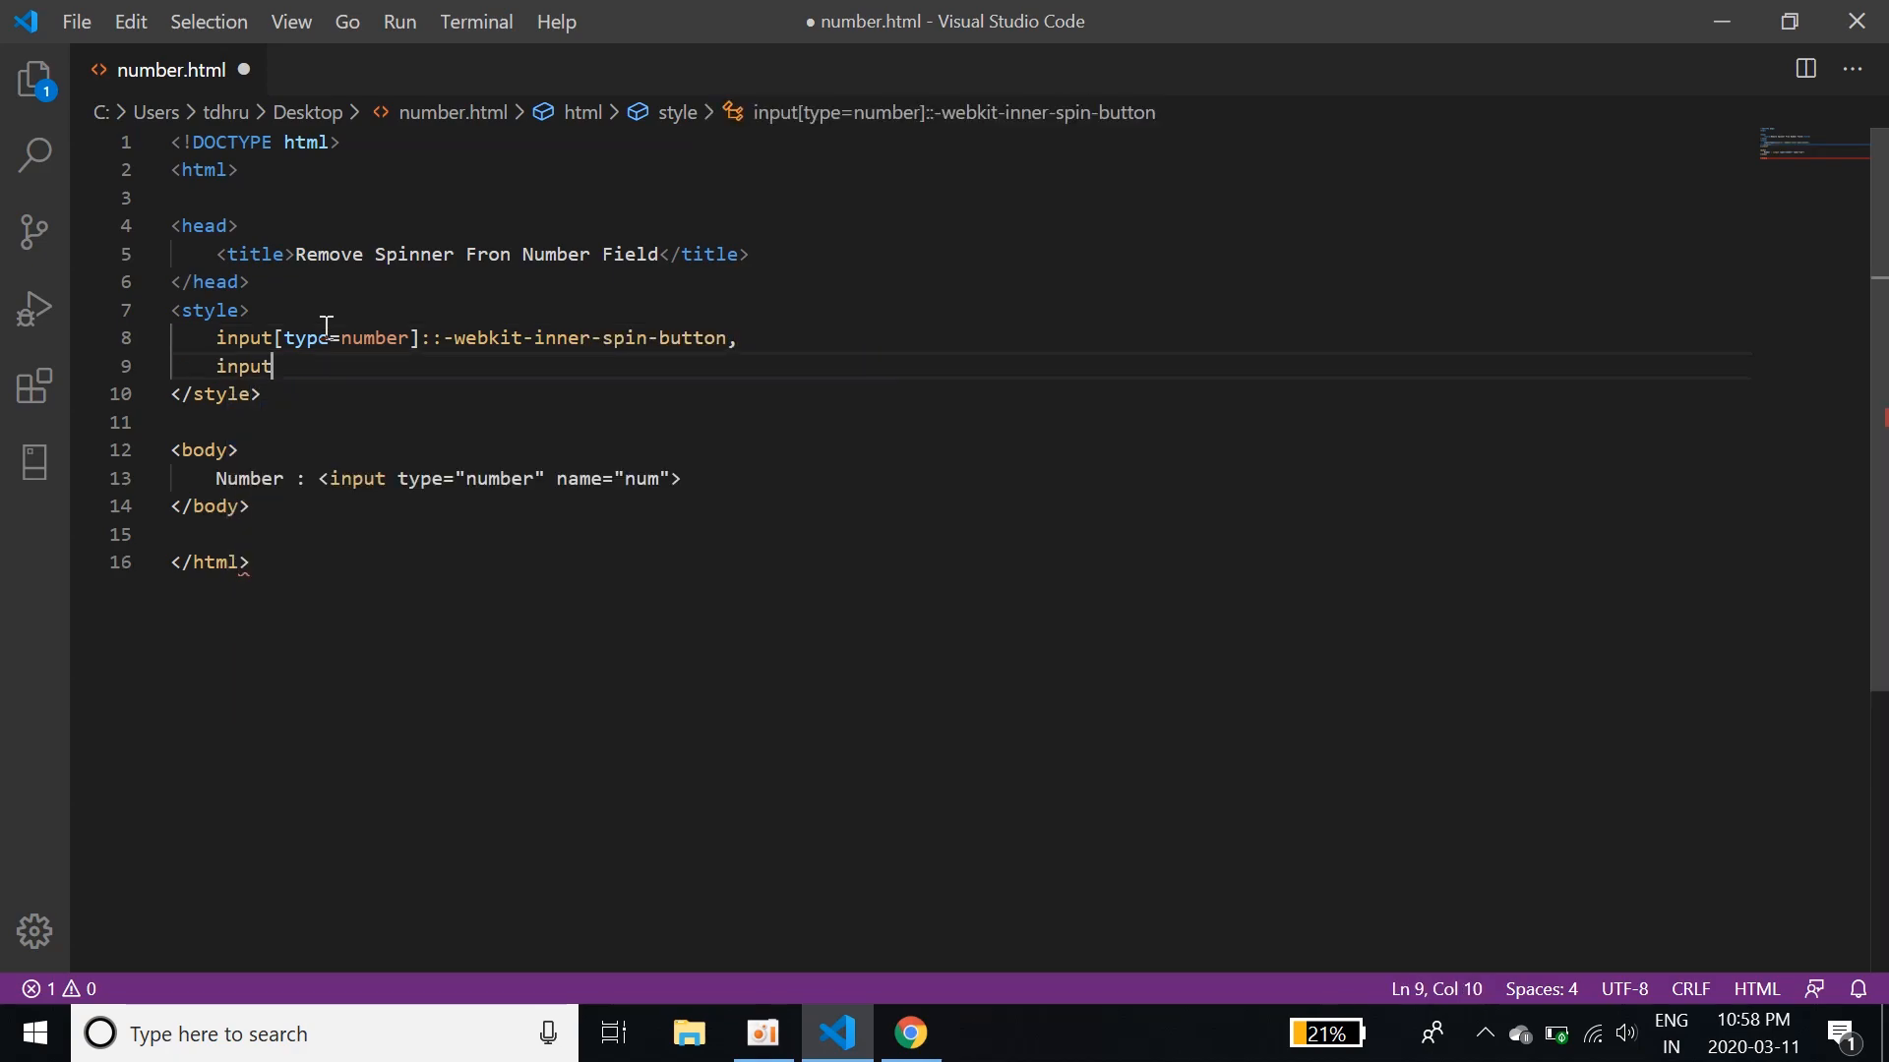
{"action": "type", "text": "[typ]"}
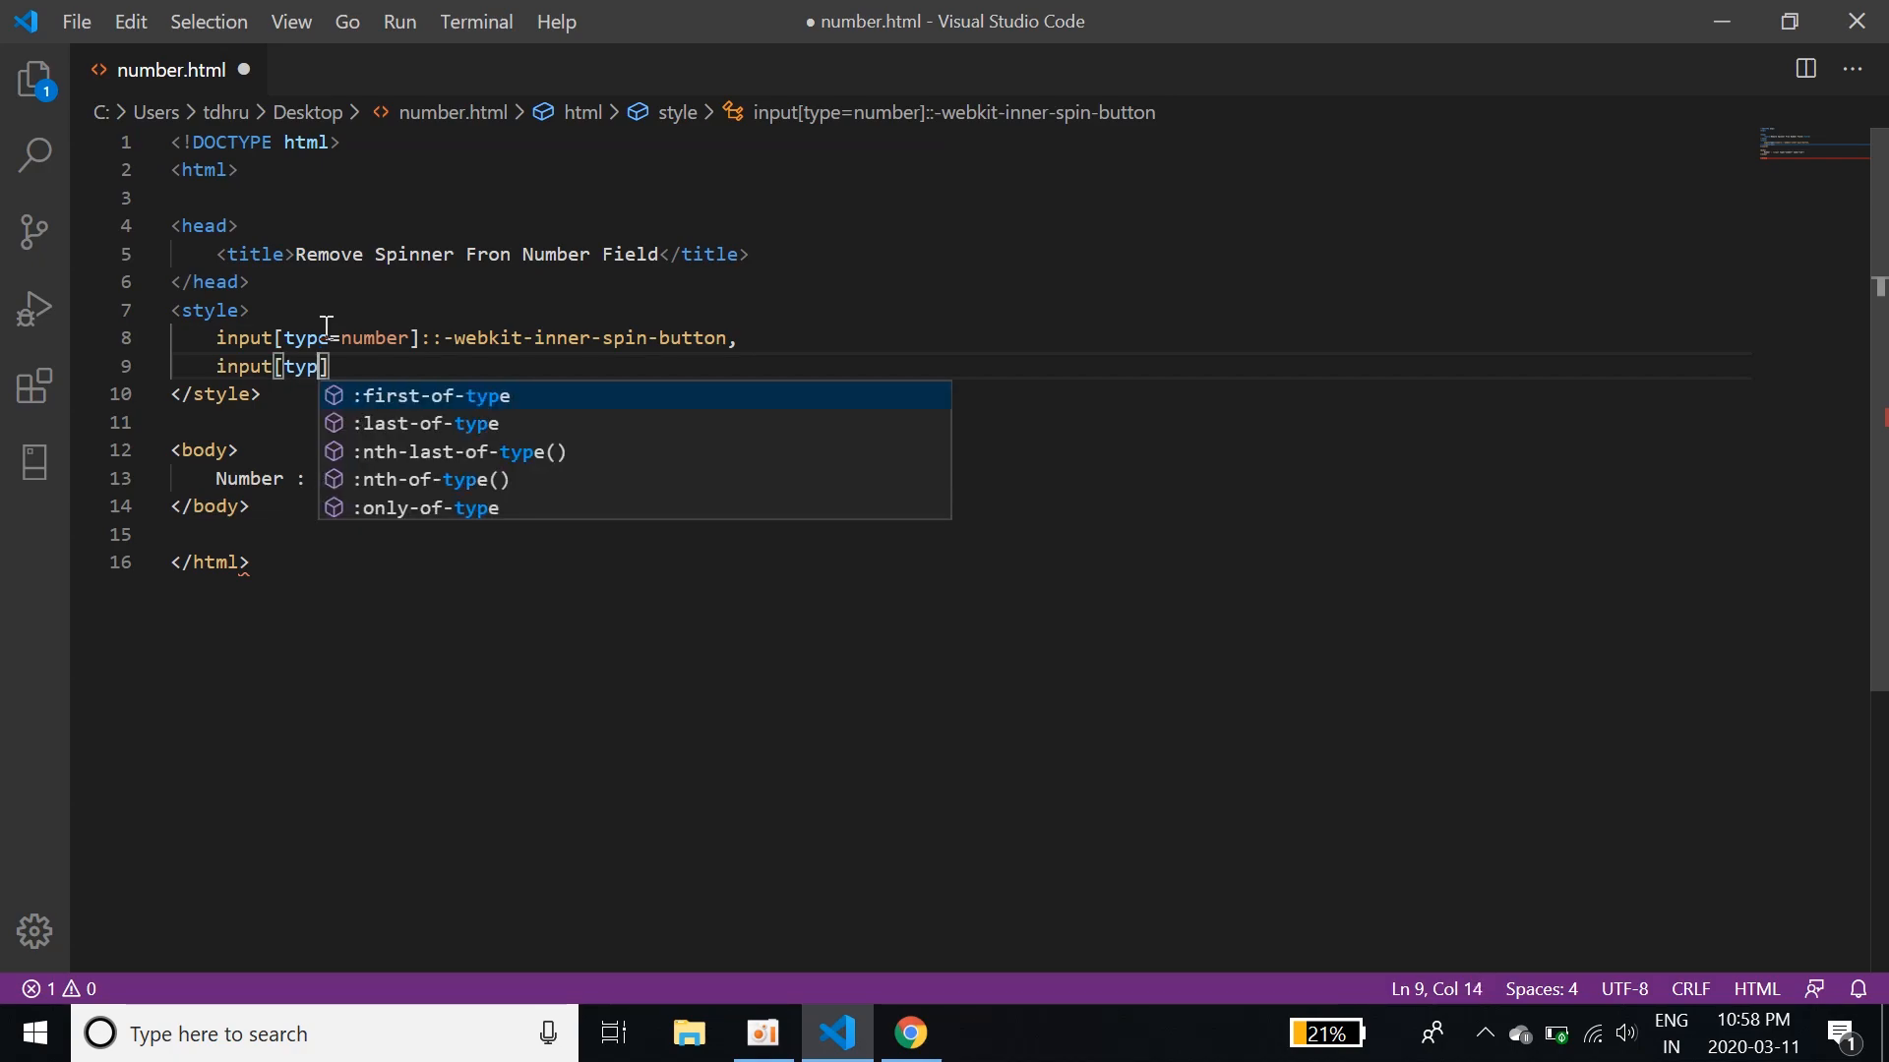
{"action": "type", "text": "=nu"}
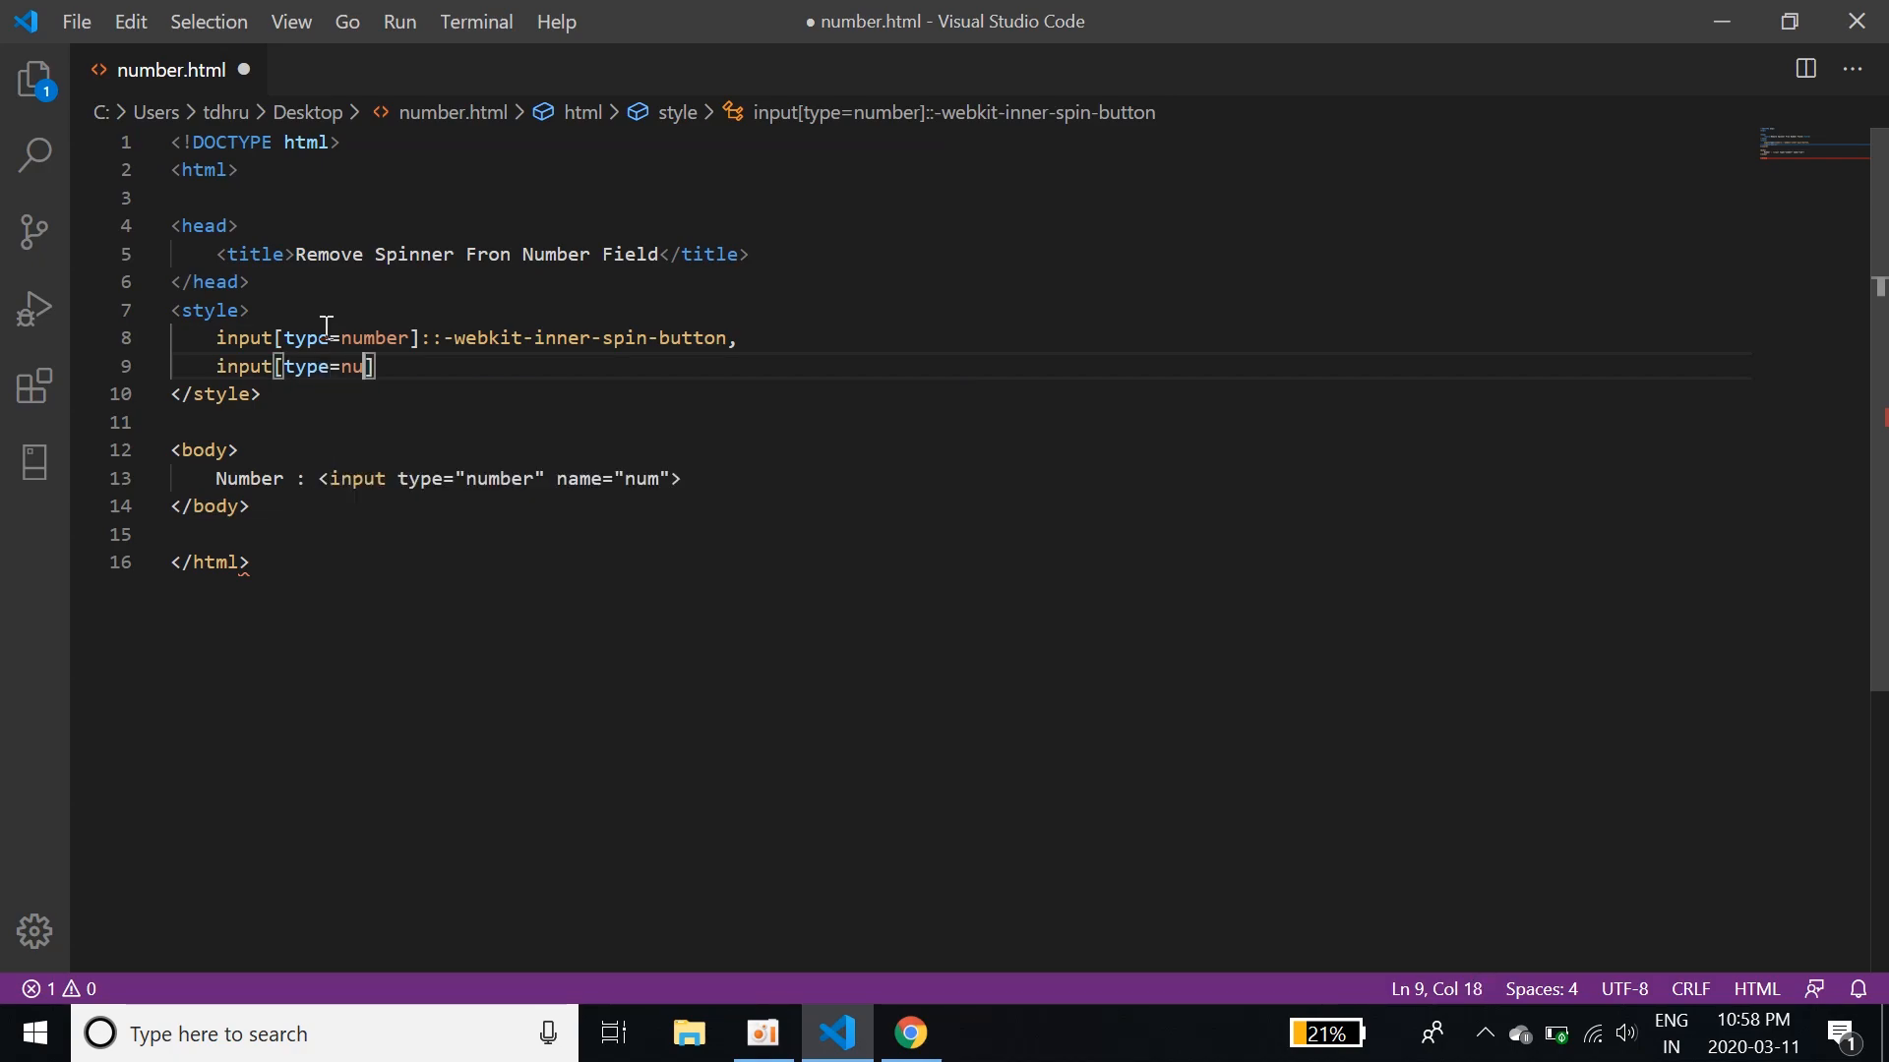
{"action": "type", "text": "mber]::"}
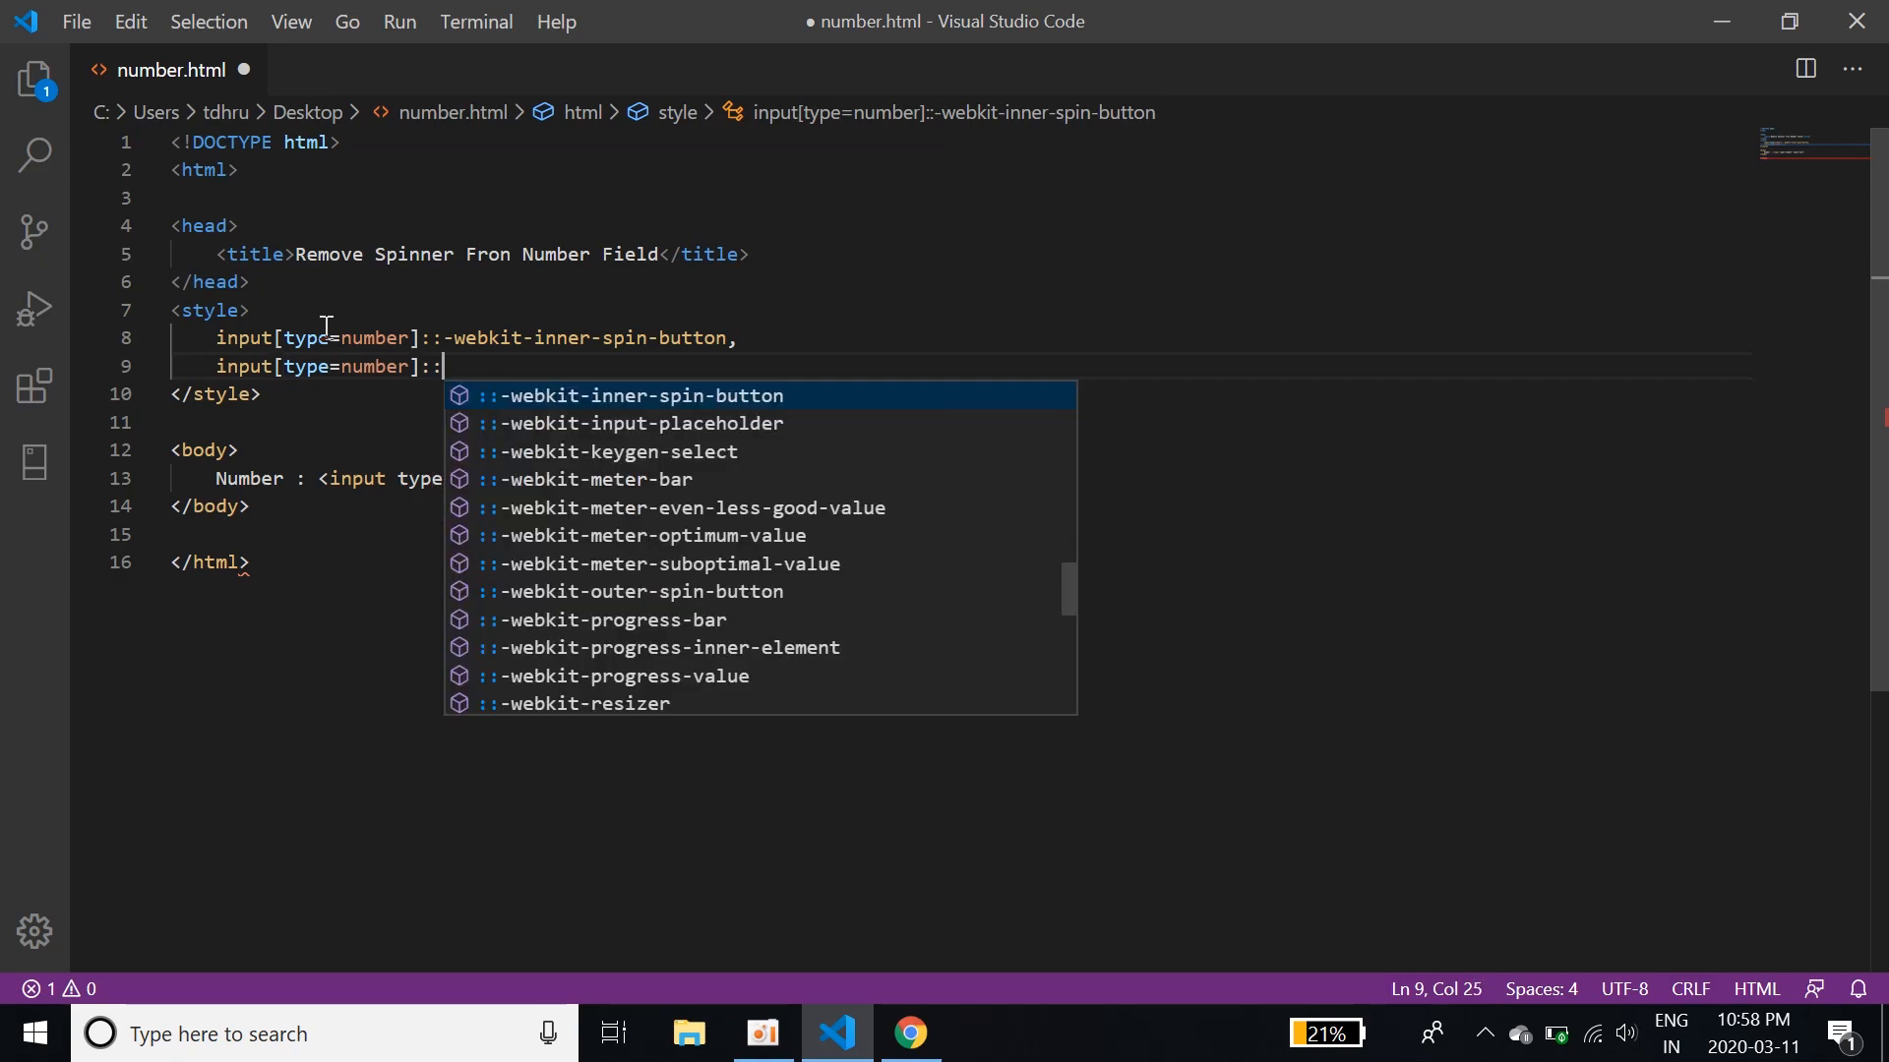
{"action": "type", "text": "-w"}
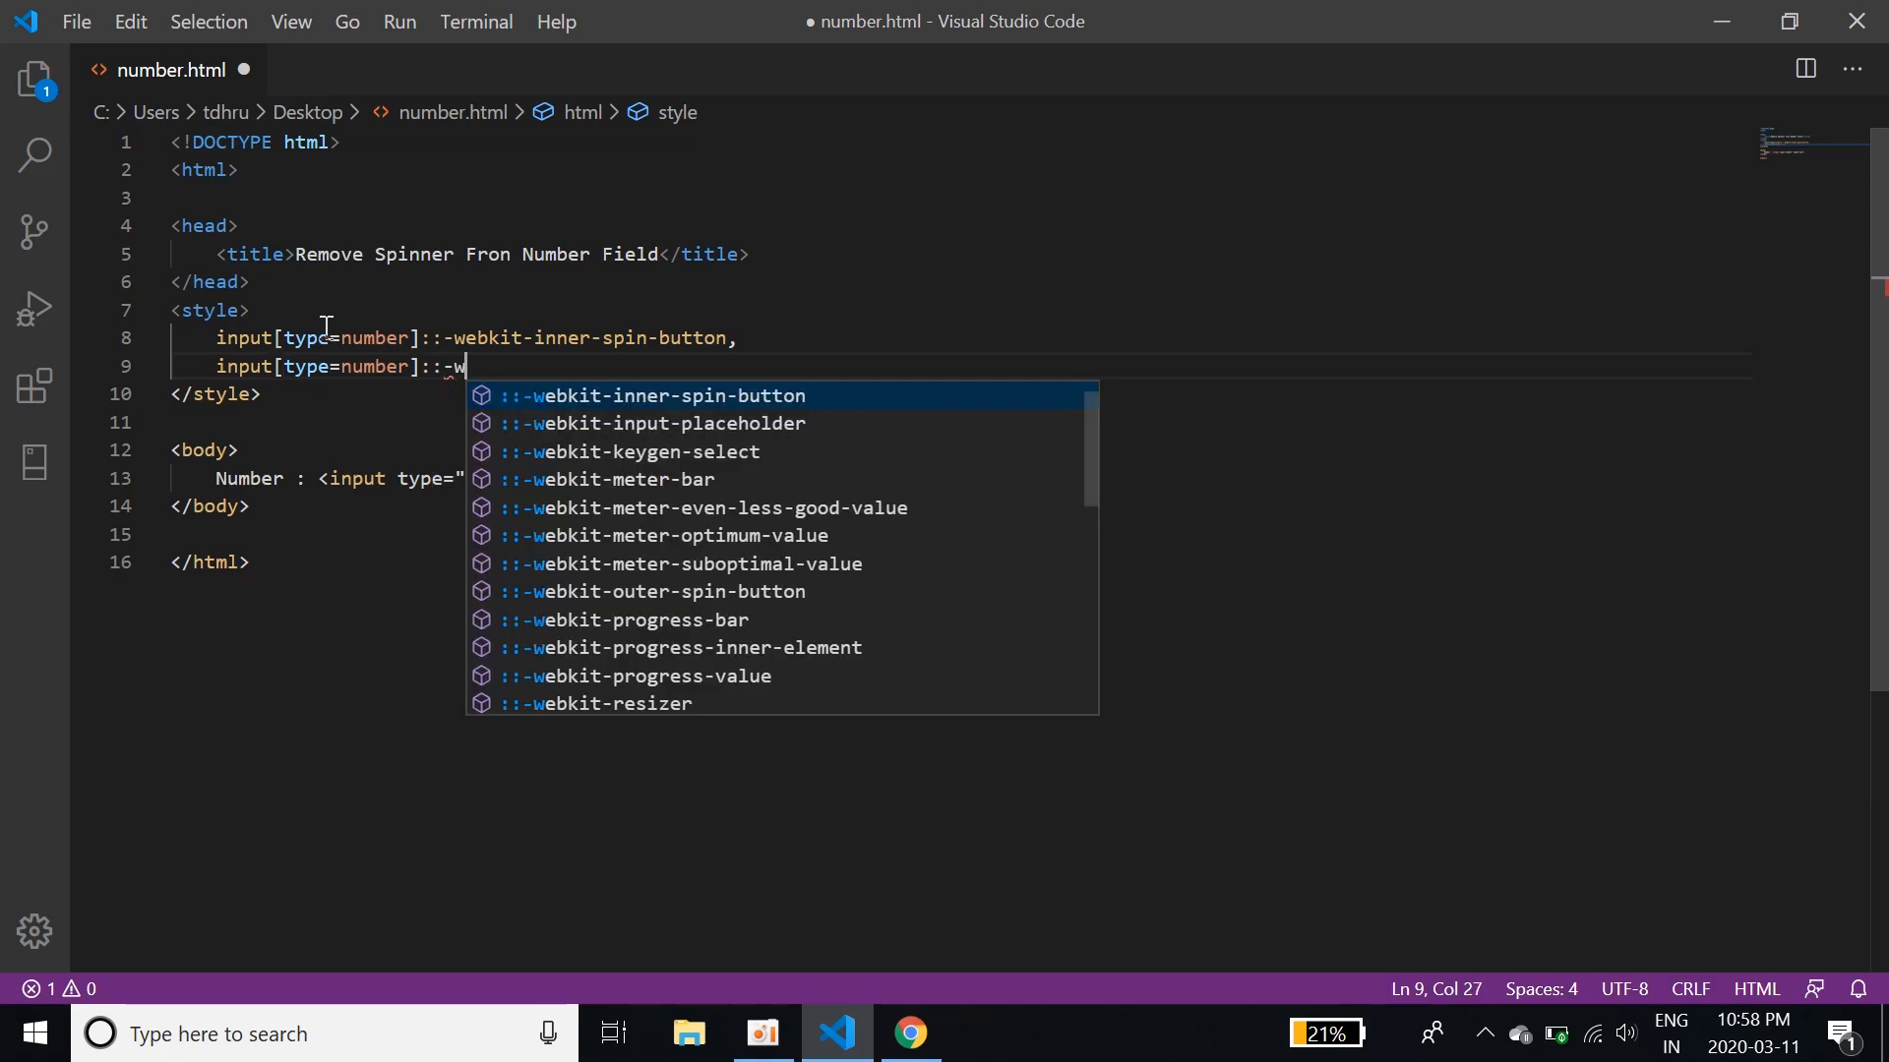
{"action": "type", "text": "ebkit"}
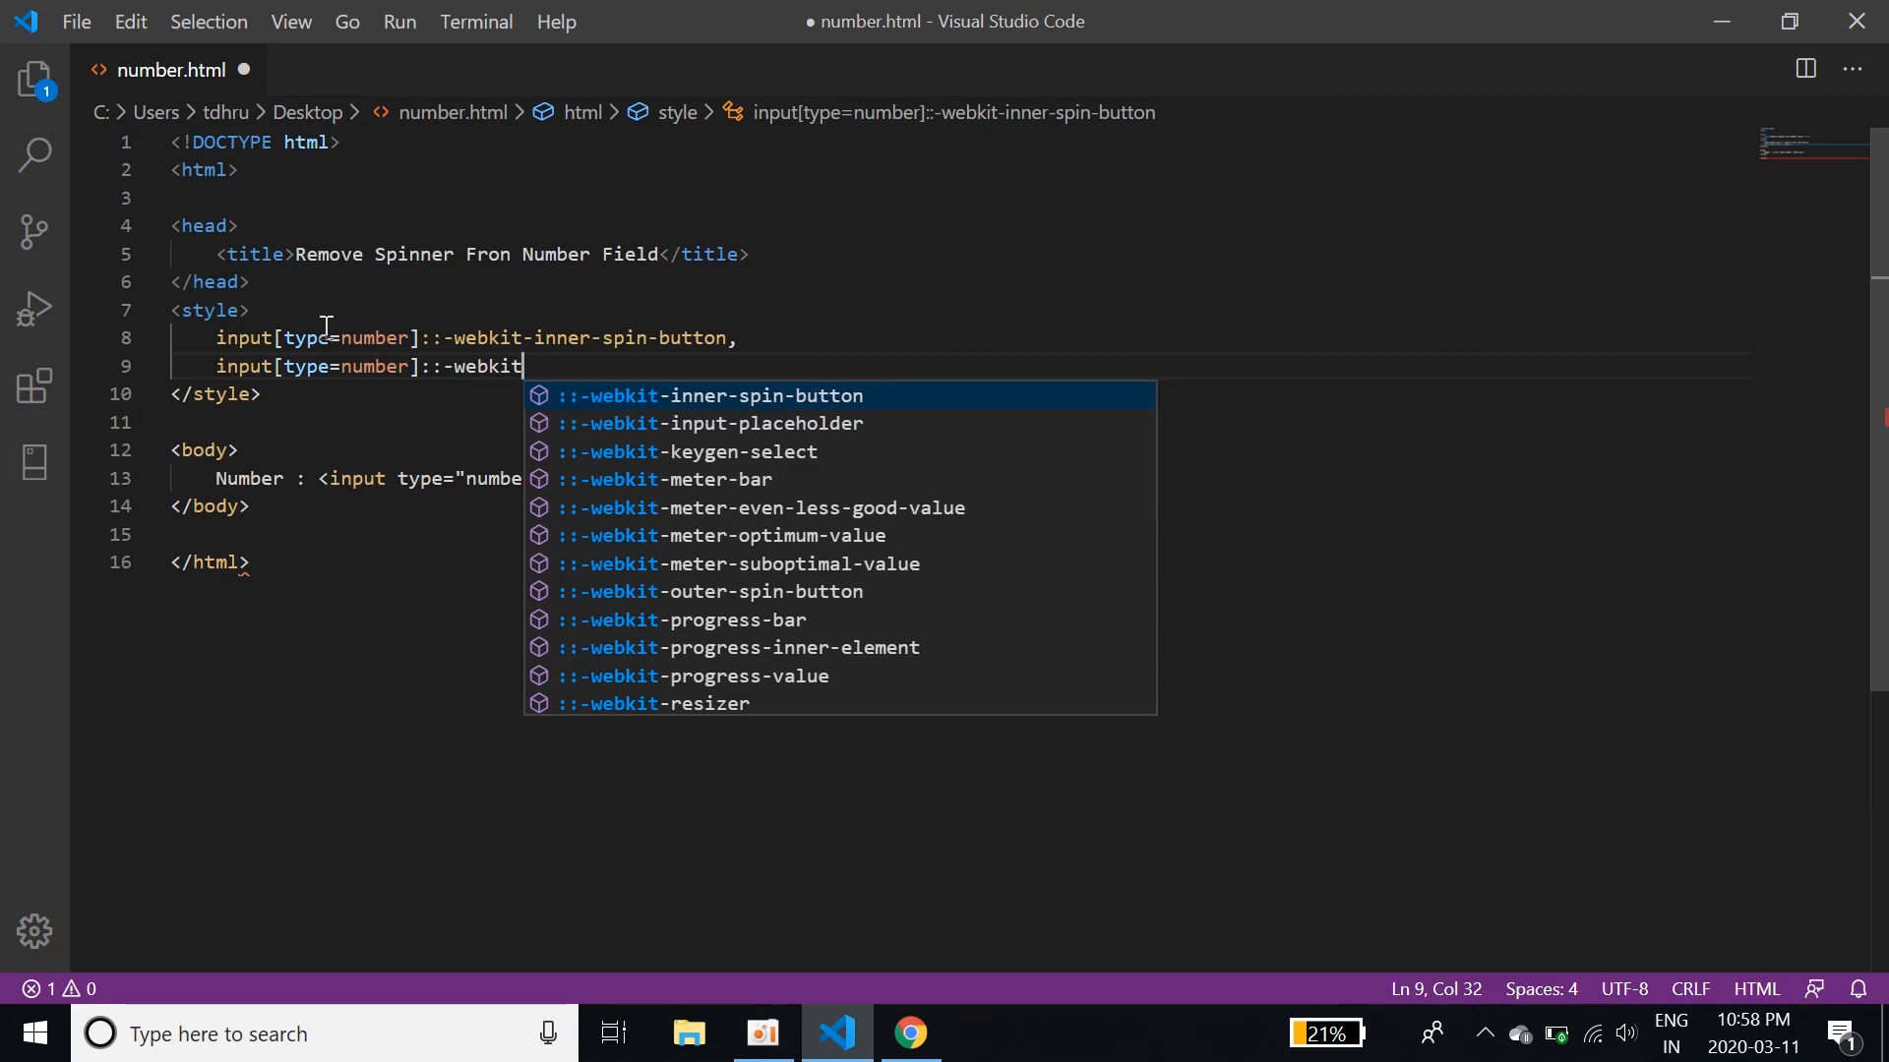
{"action": "type", "text": "oi"}
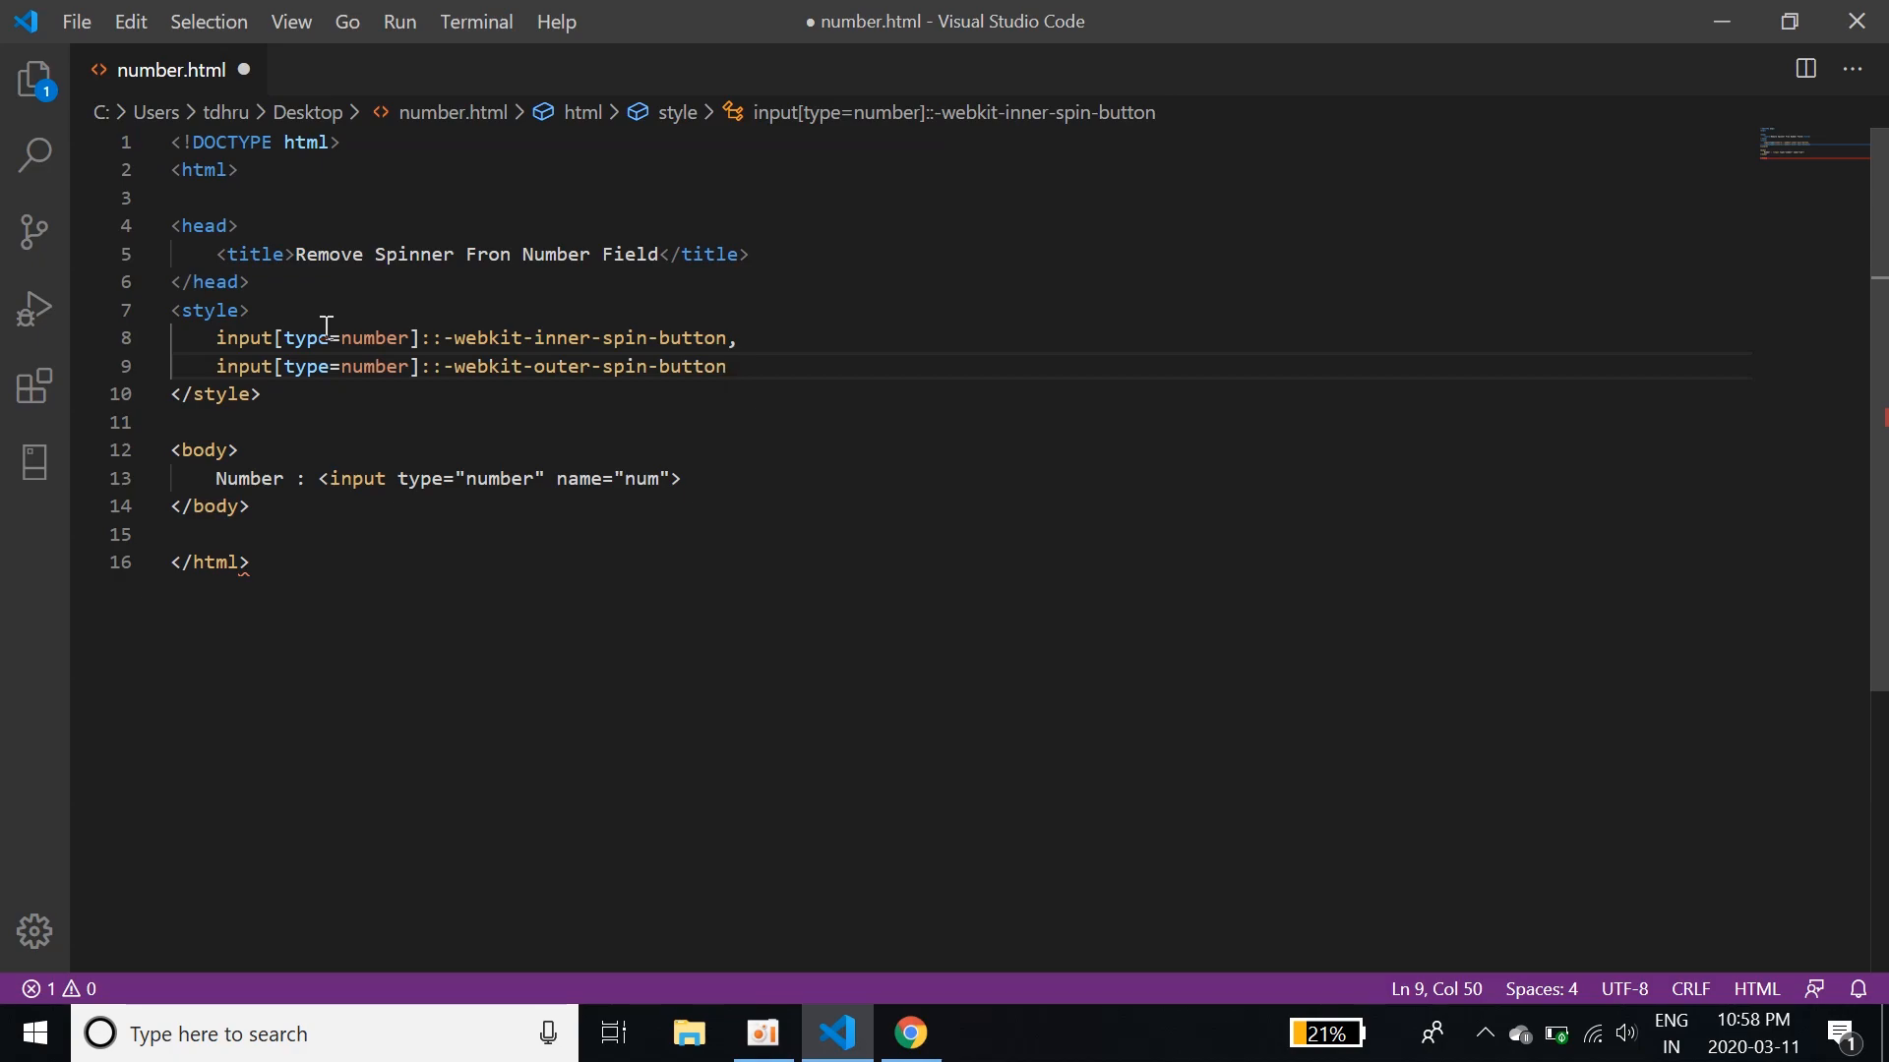
Give the spin-button selectors a rule declaring -webkit-appearance: none and margin: 0
{"action": "type", "text": "{"}
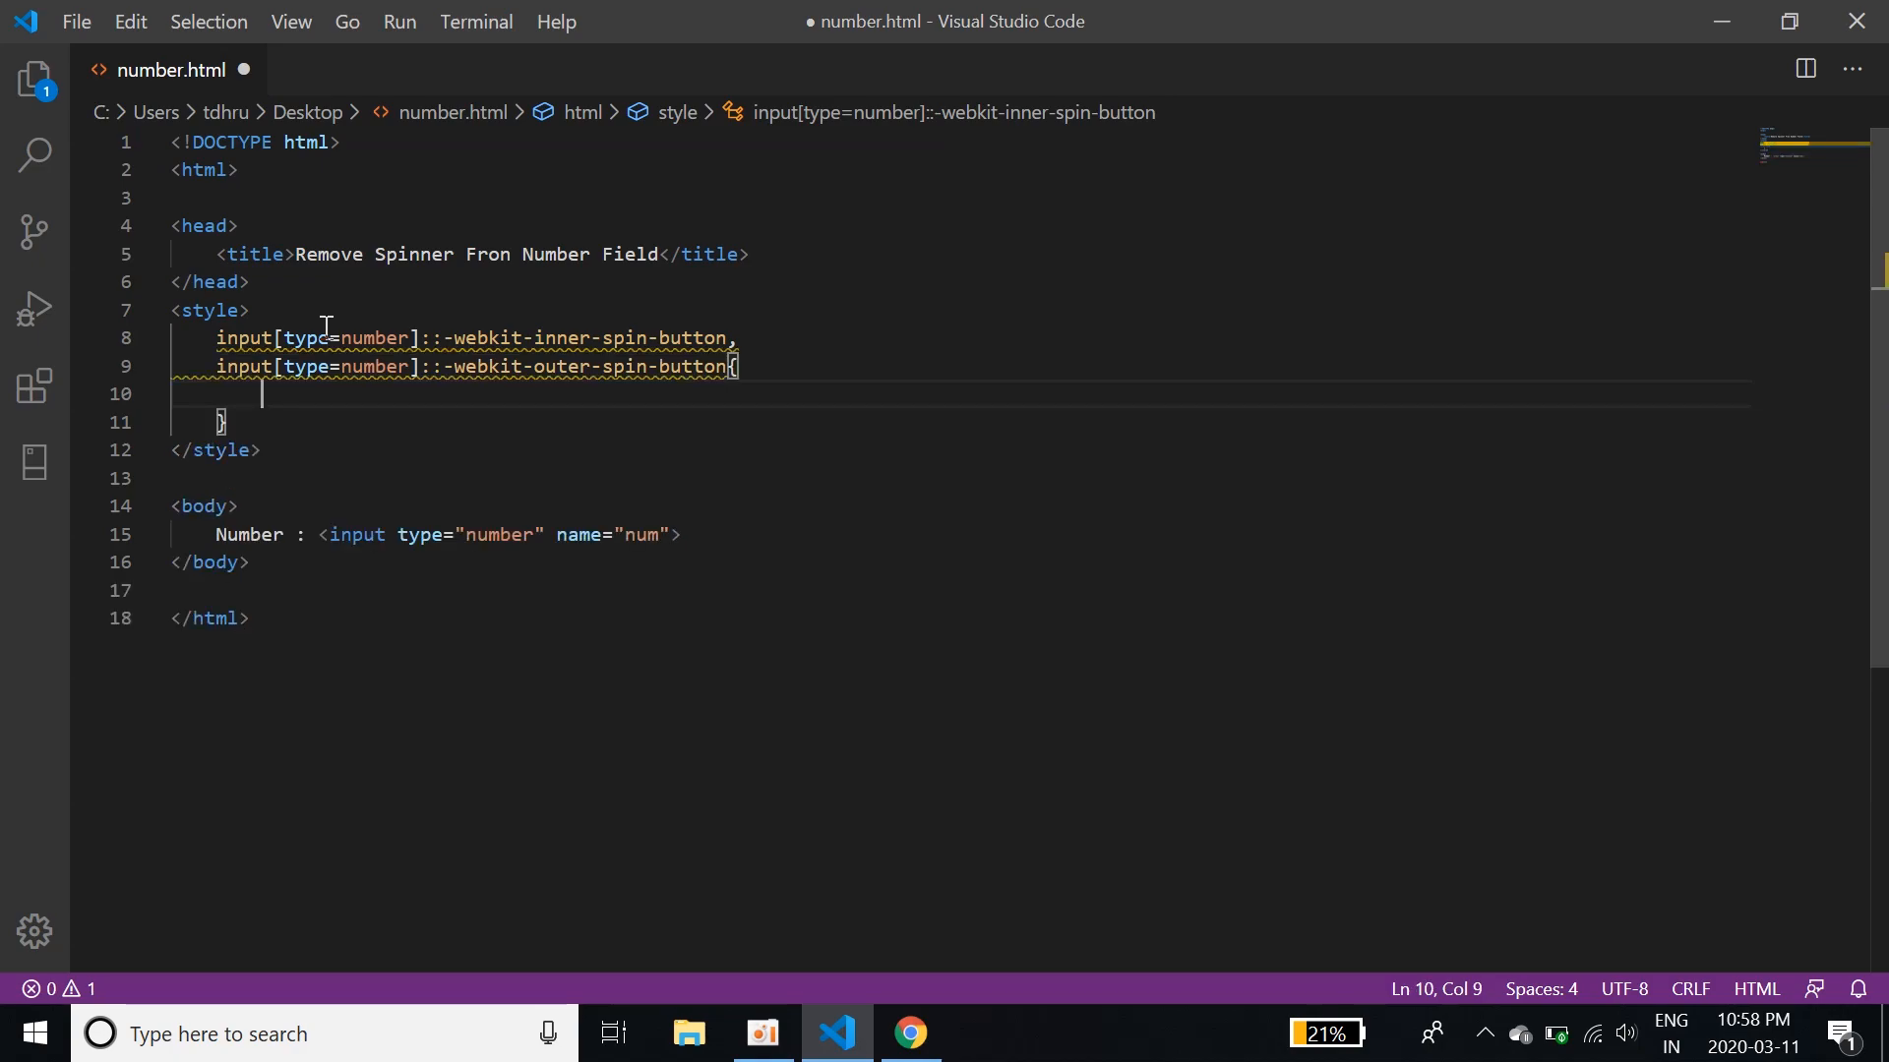
{"action": "type", "text": "-webkit"}
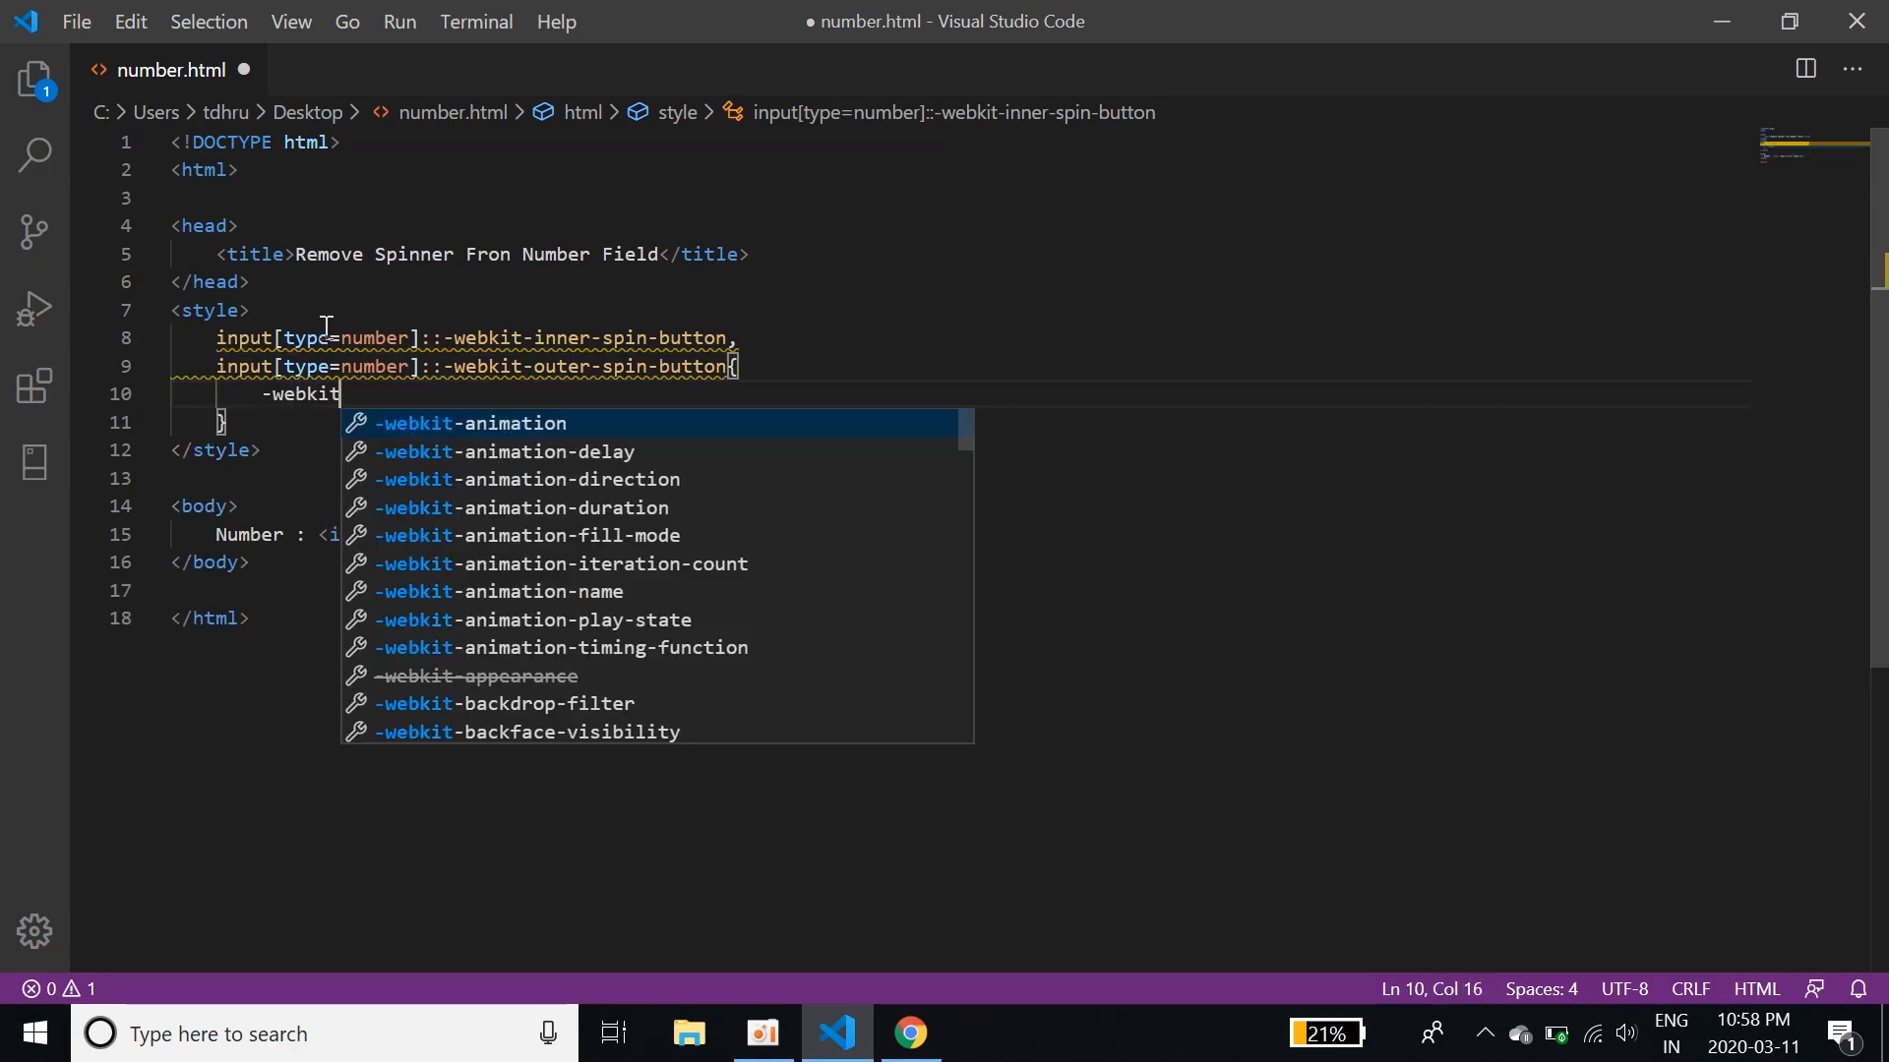
{"action": "type", "text": "appearance: ;"}
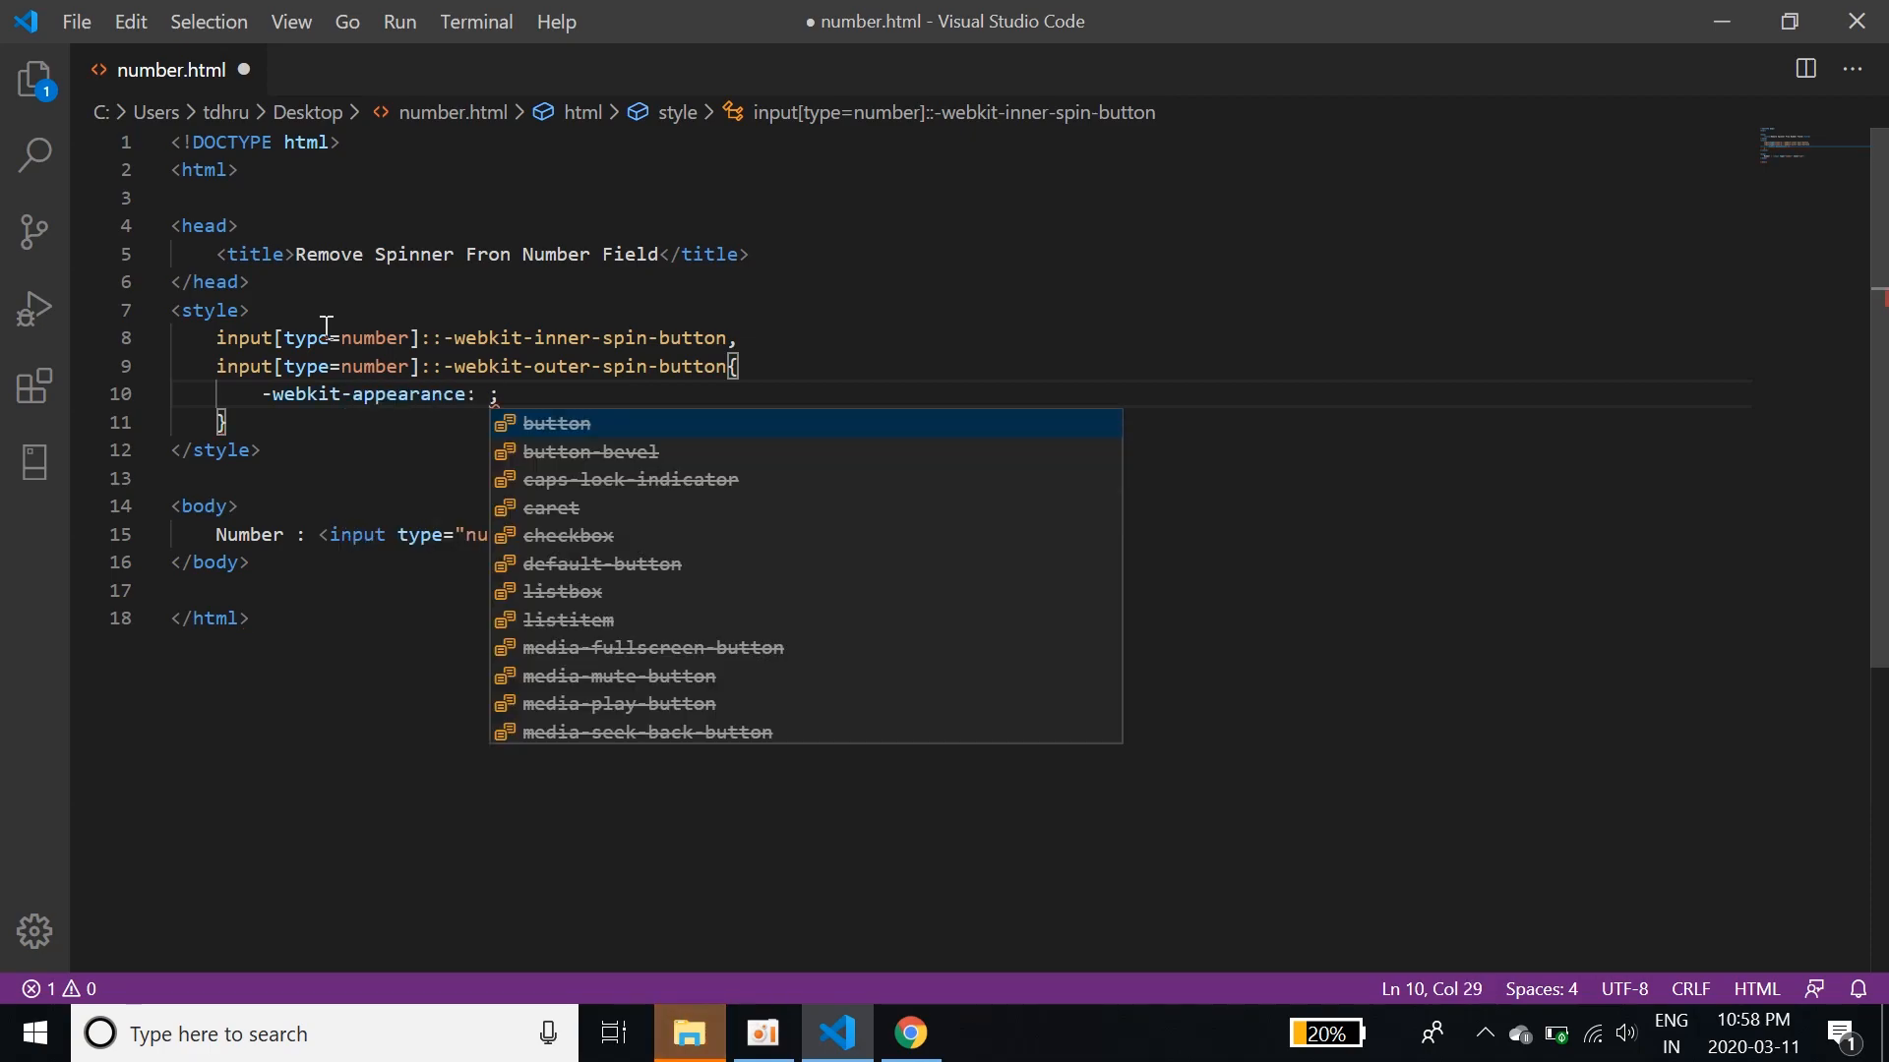
{"action": "type", "text": "none"}
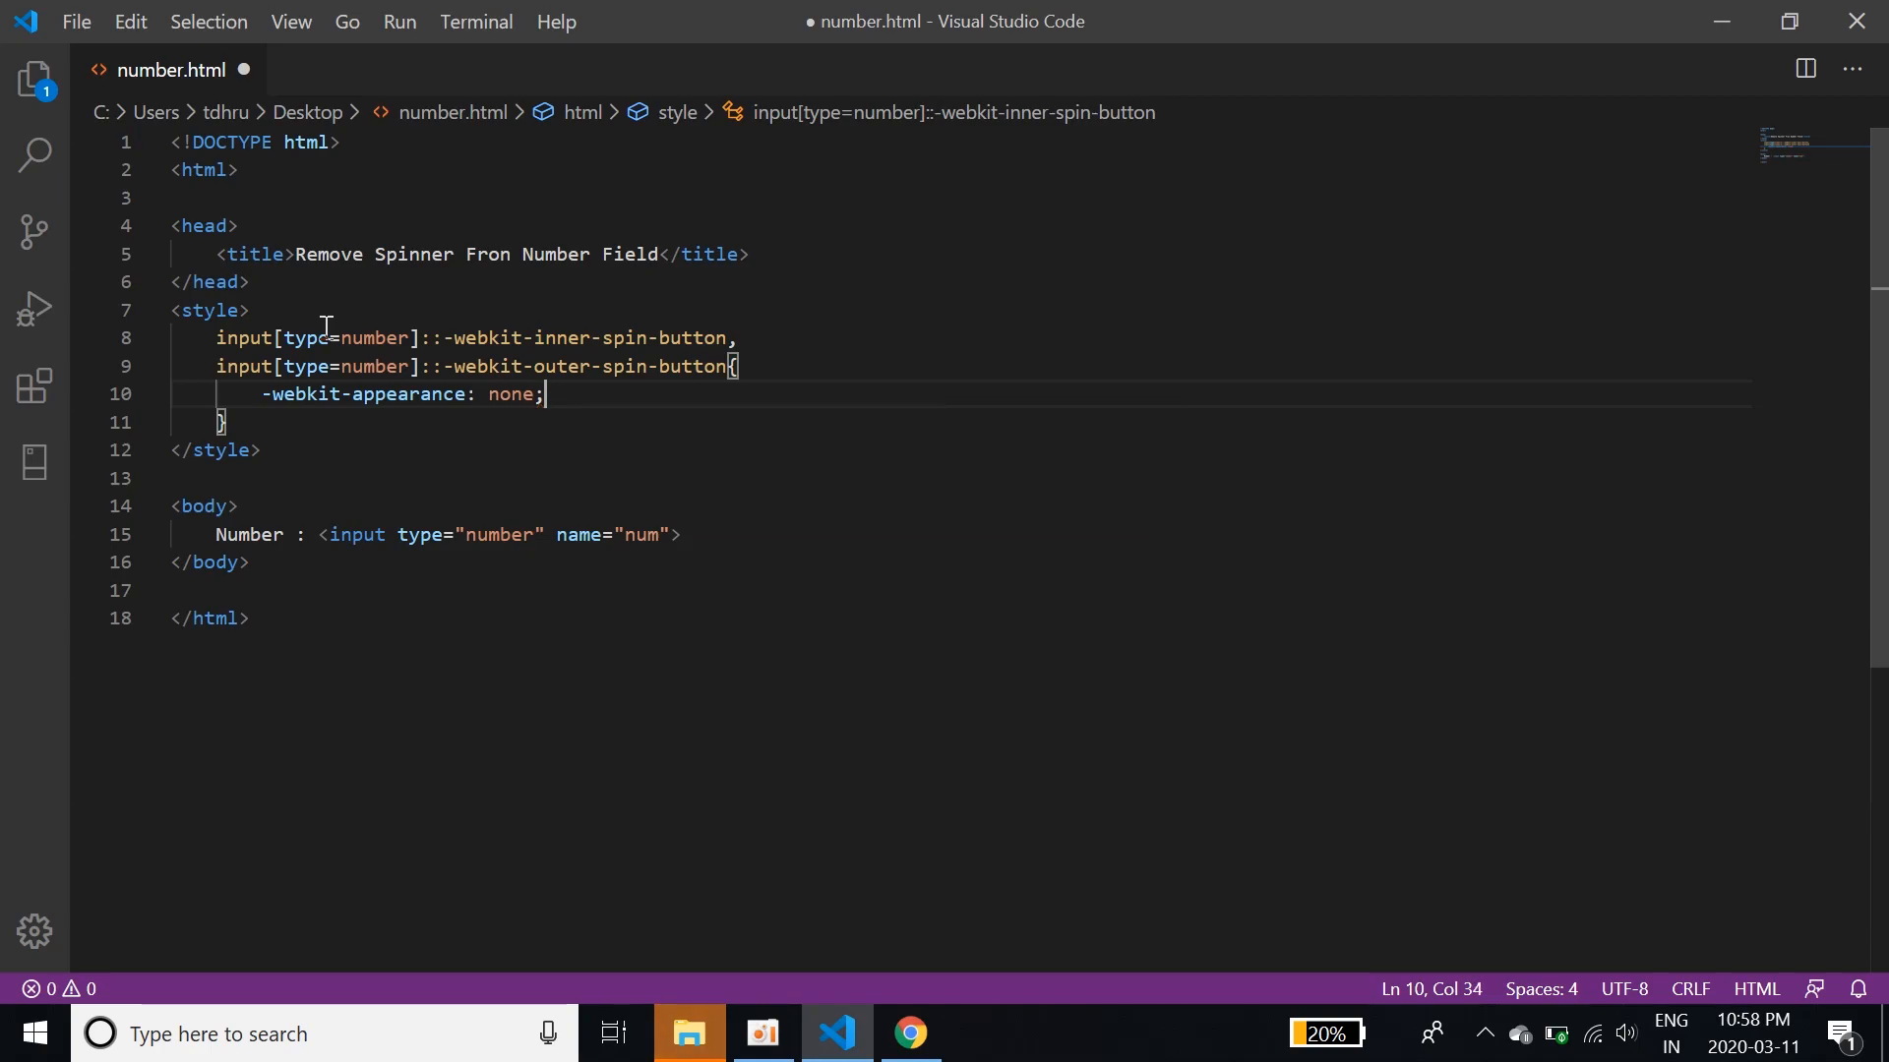
{"action": "type", "text": "margin: 0;"}
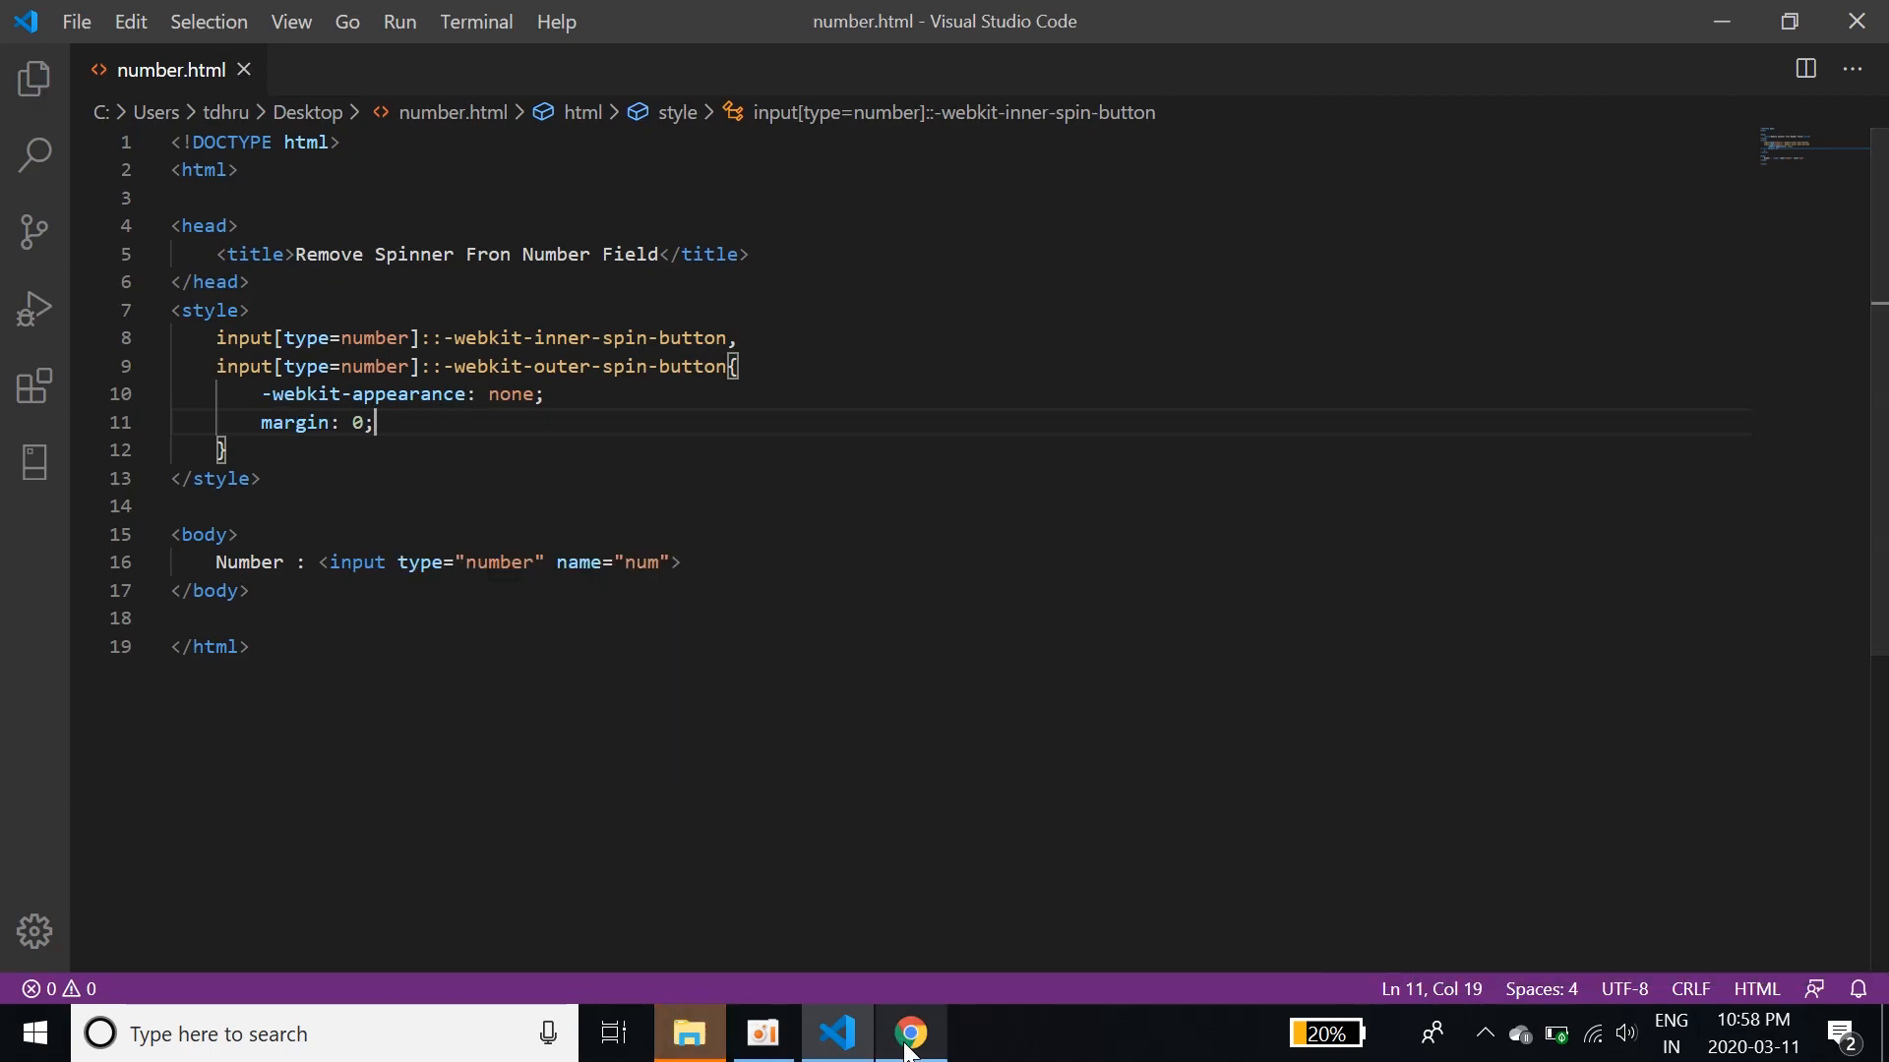
Comment out the spin-button rule on lines 8–12 with Ctrl+/ and switch to the browser to test
{"action": "left_click", "coordinate": [909, 1033]}
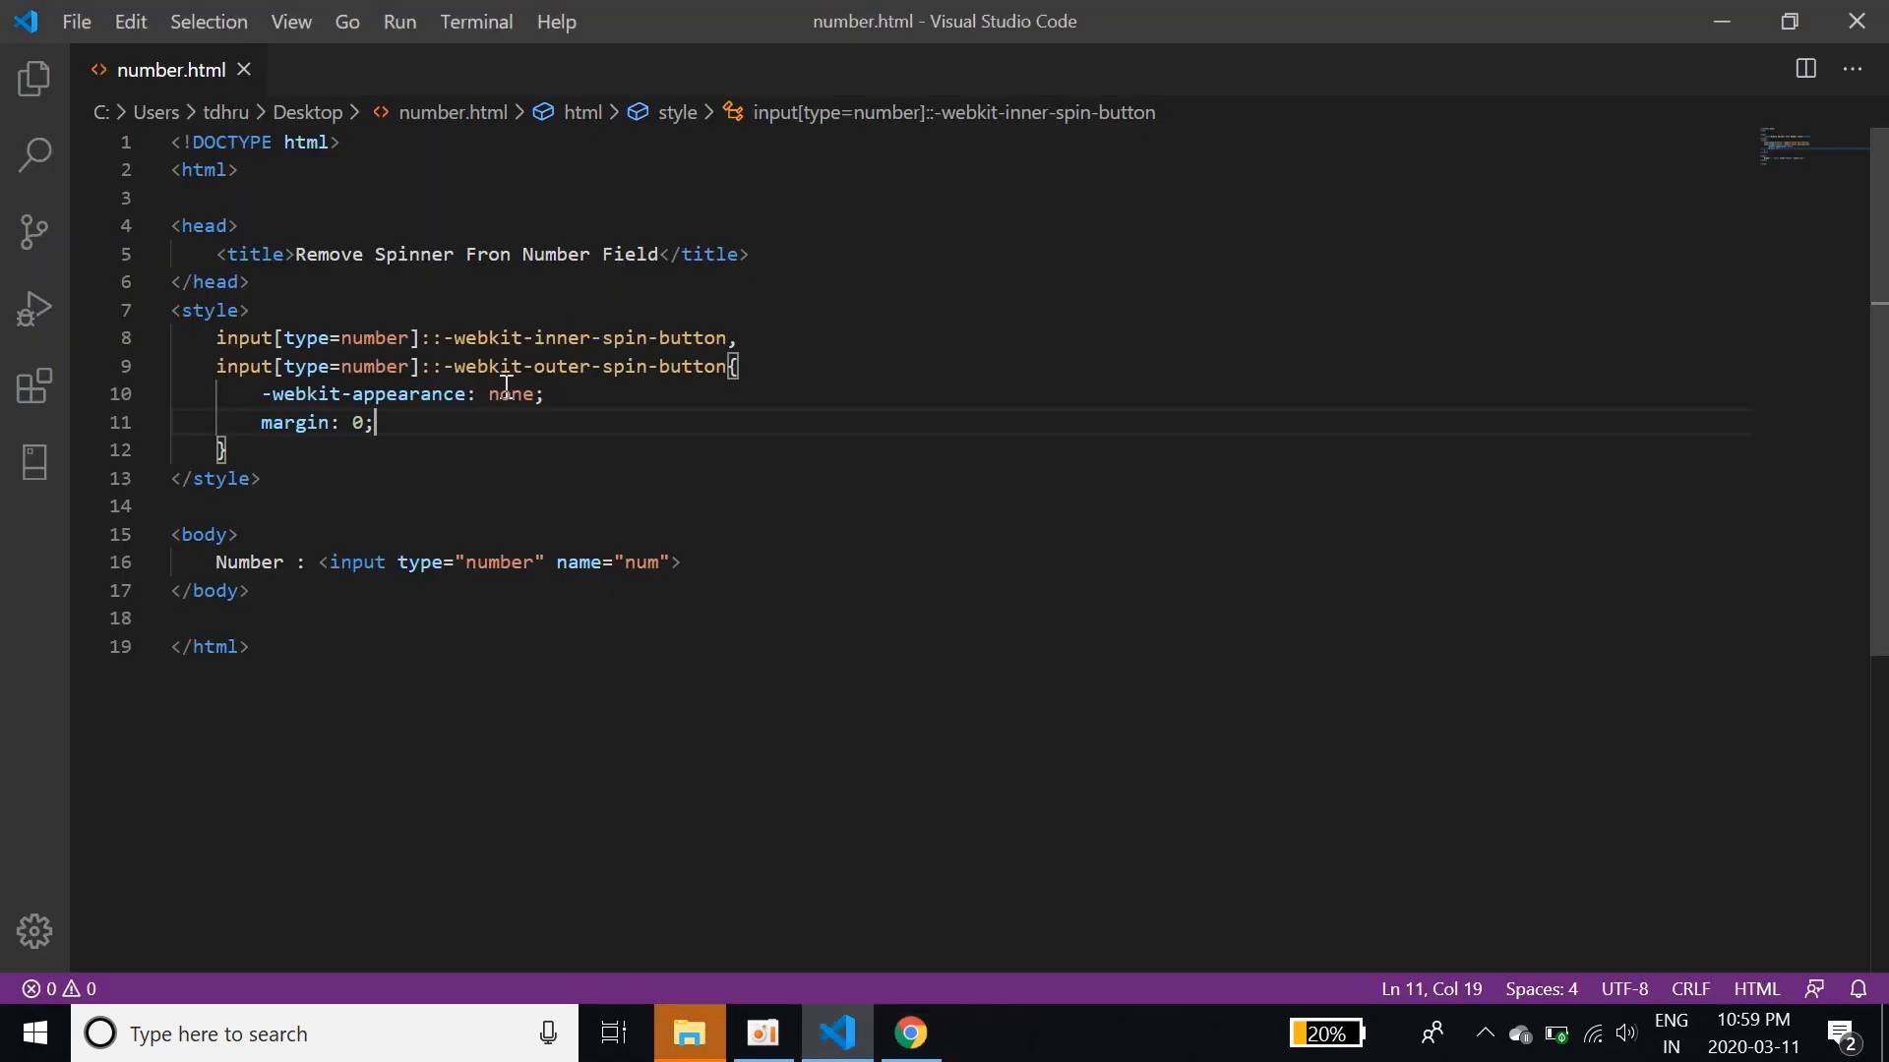
{"action": "left_click_drag", "start_coordinate": [217, 336], "coordinate": [224, 449]}
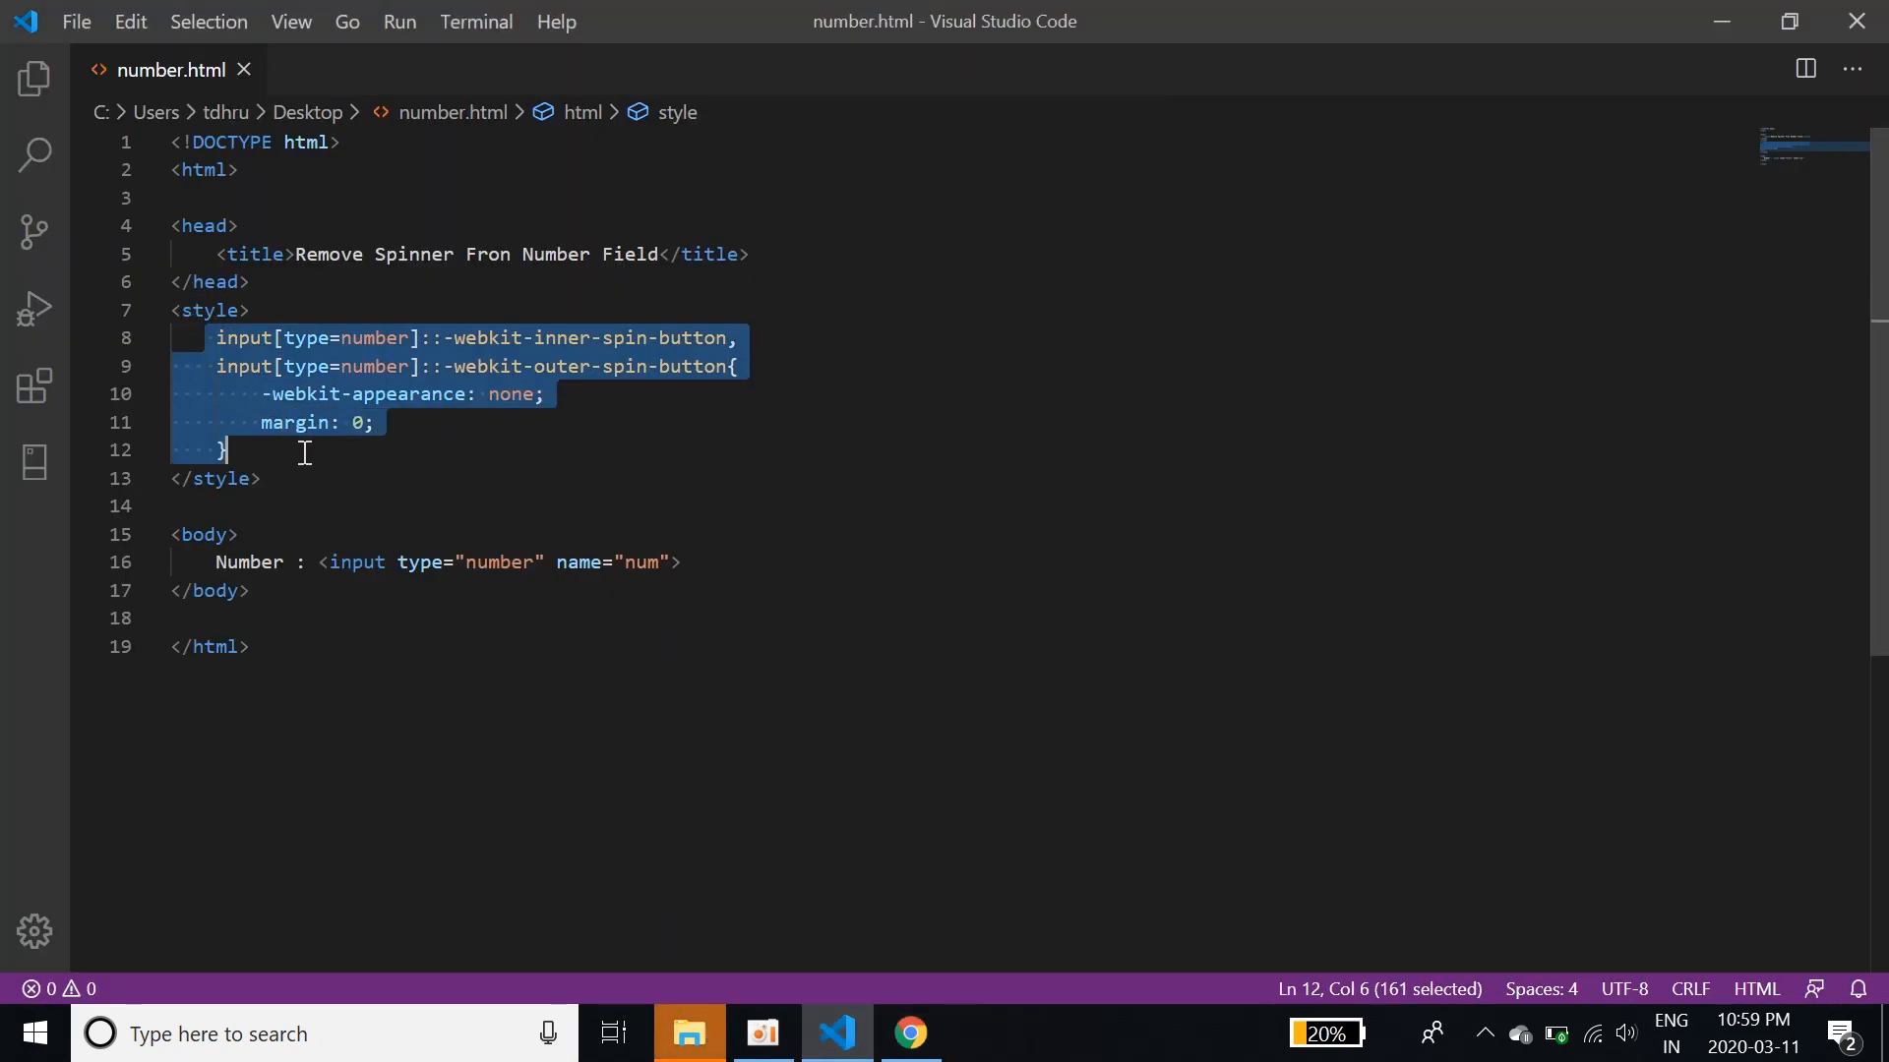
{"action": "key", "text": "ctrl+/"}
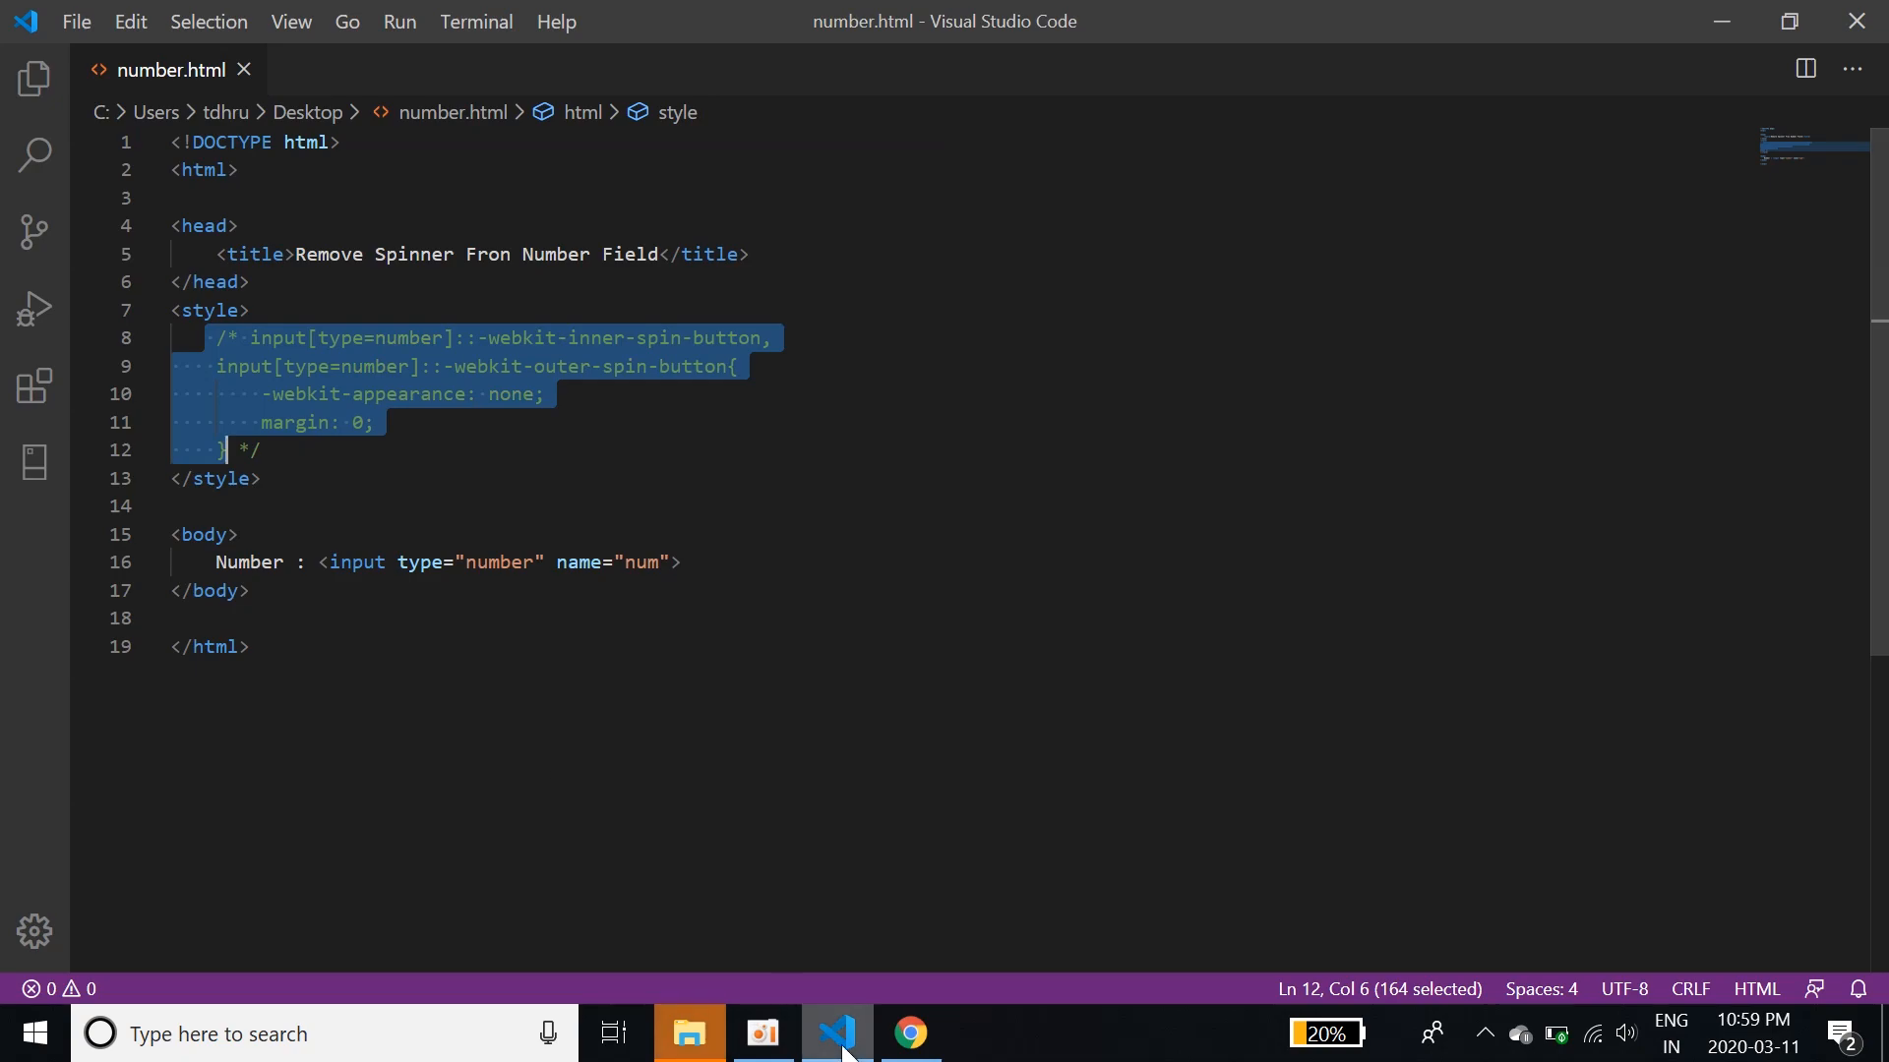
{"action": "left_click", "coordinate": [909, 1033]}
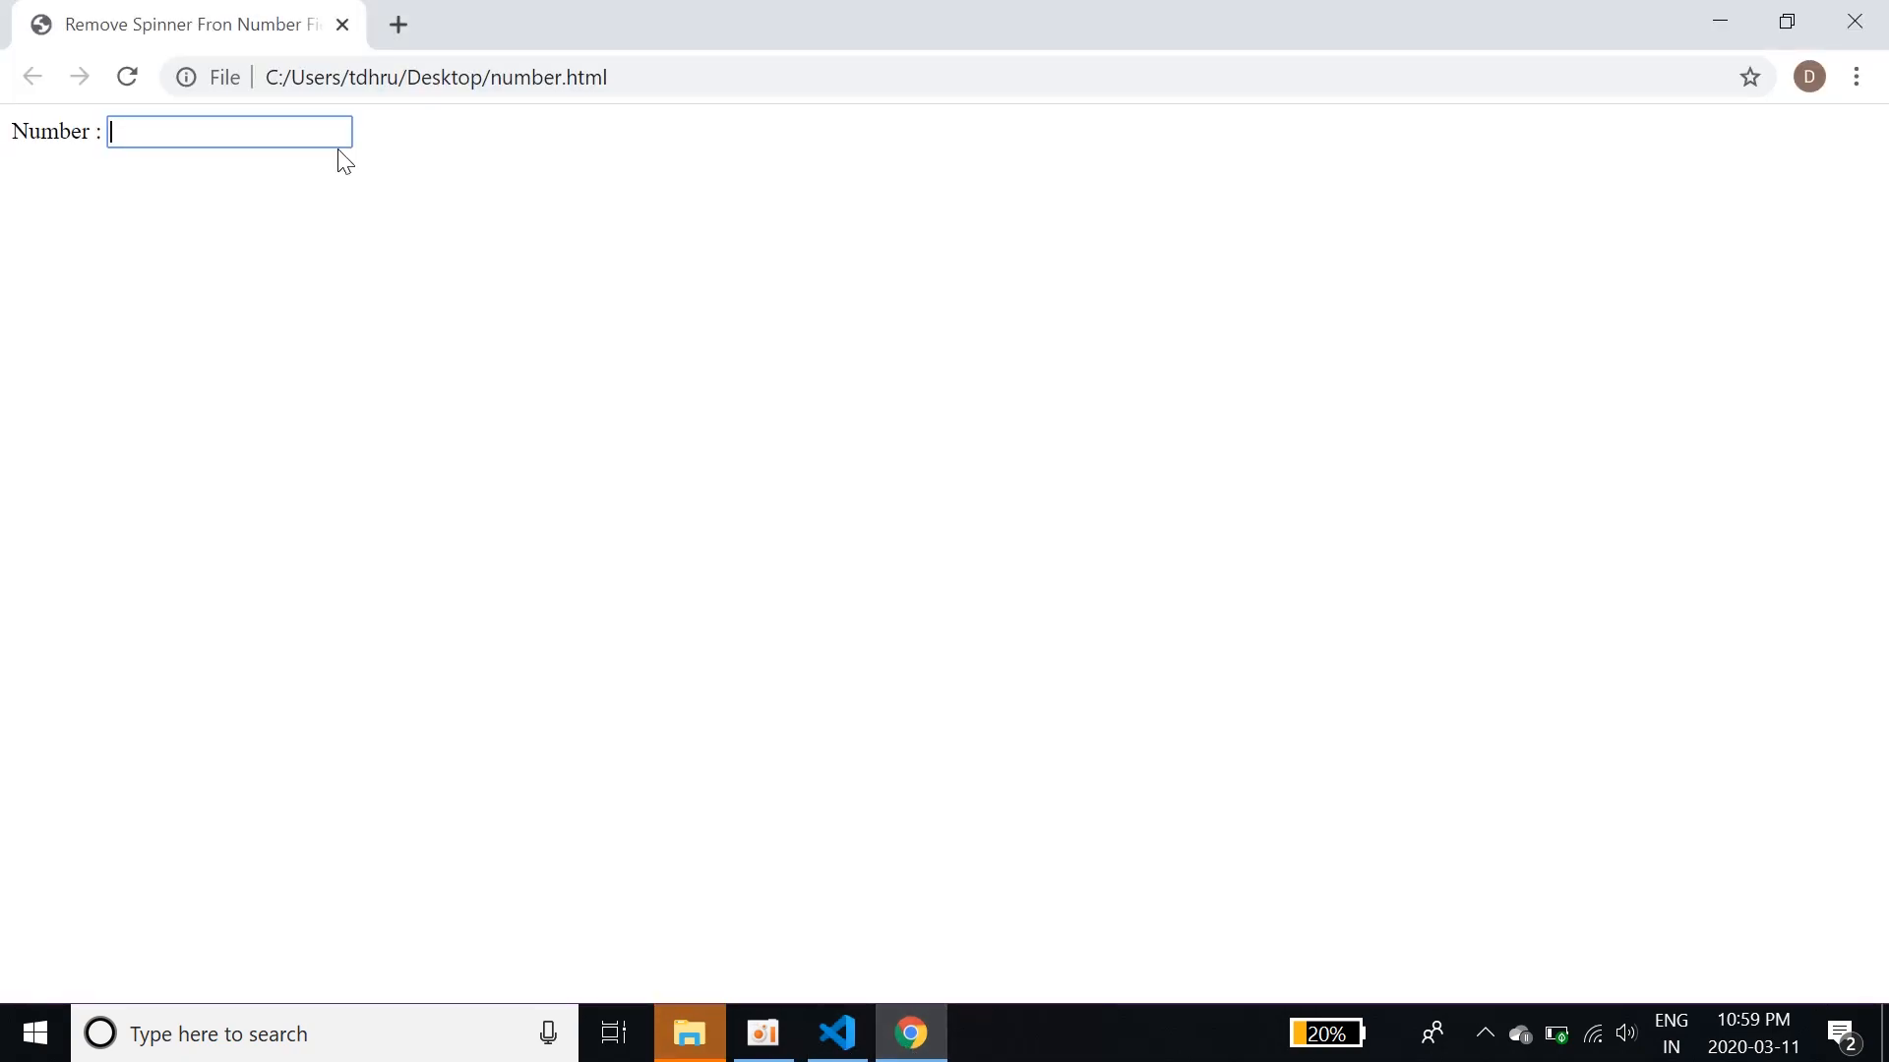
Type 7 to see the spinner without the rule, restore the rule in the editor, and return to Chrome
{"action": "type", "text": "7"}
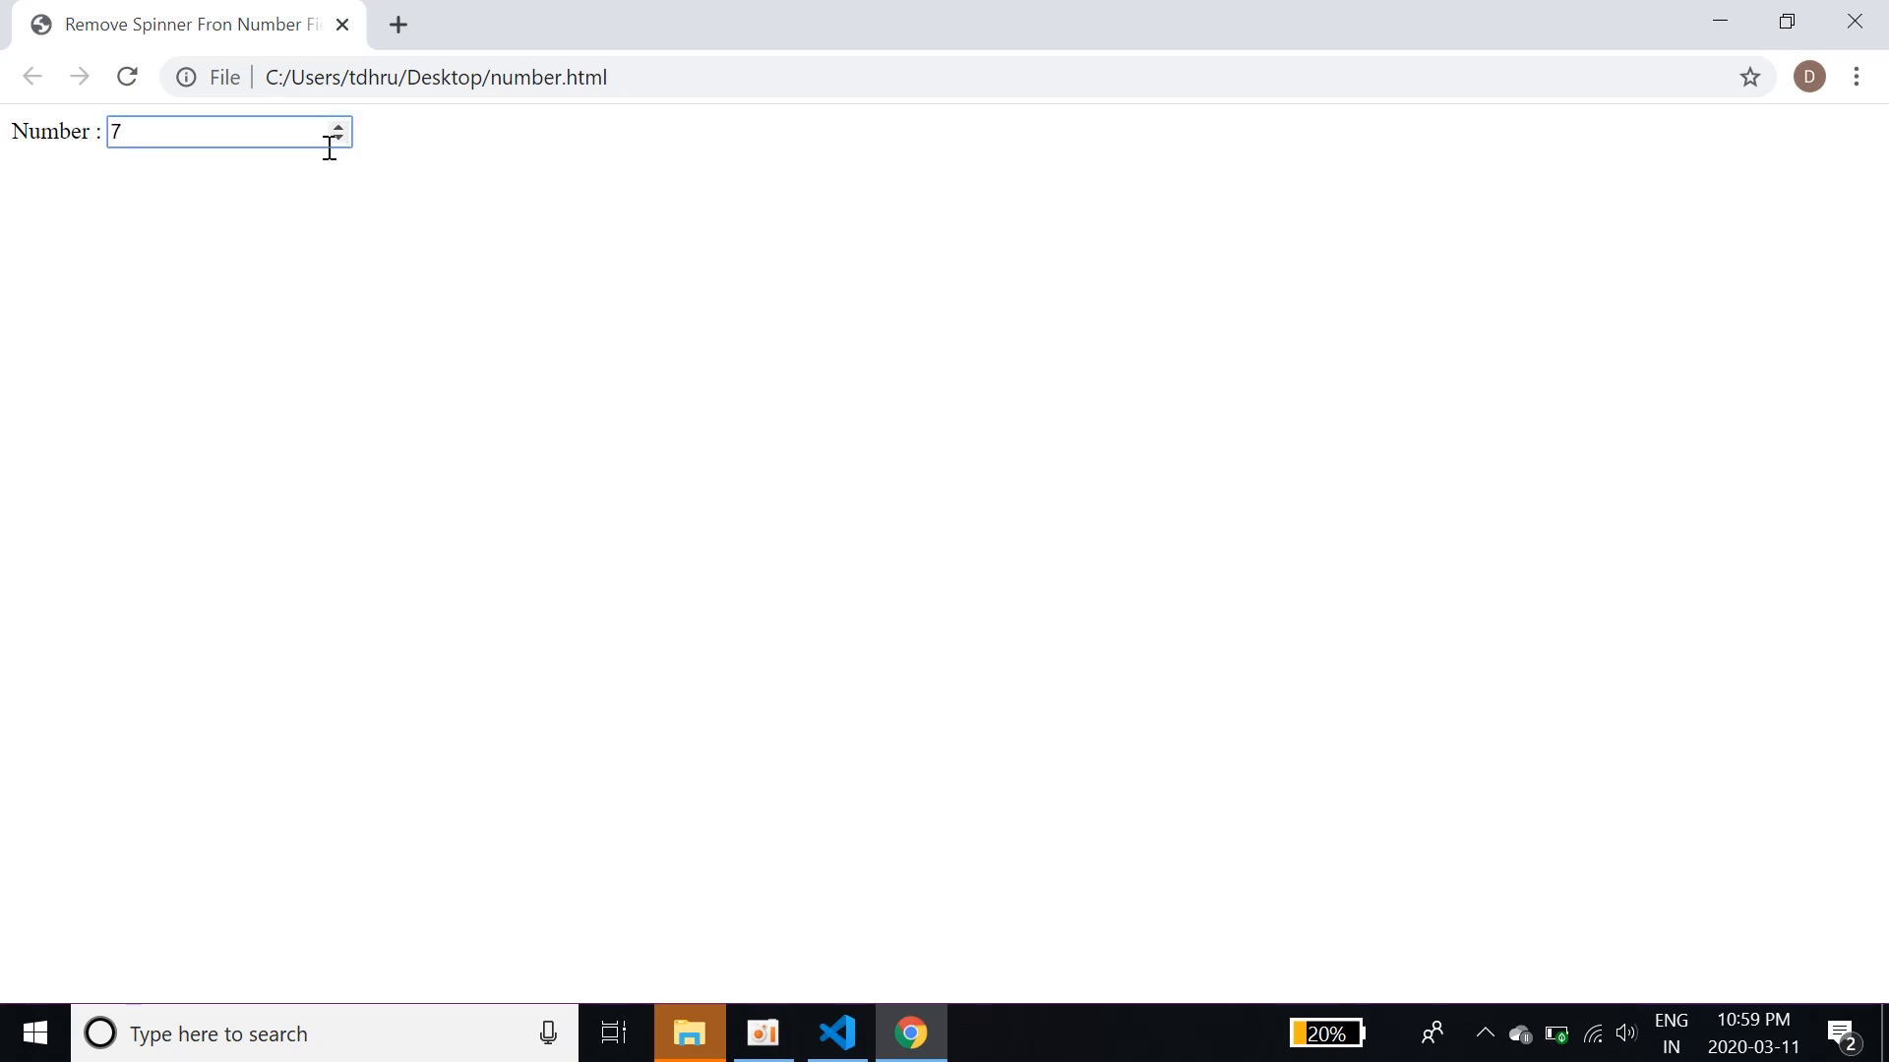
{"action": "left_click", "coordinate": [836, 1033]}
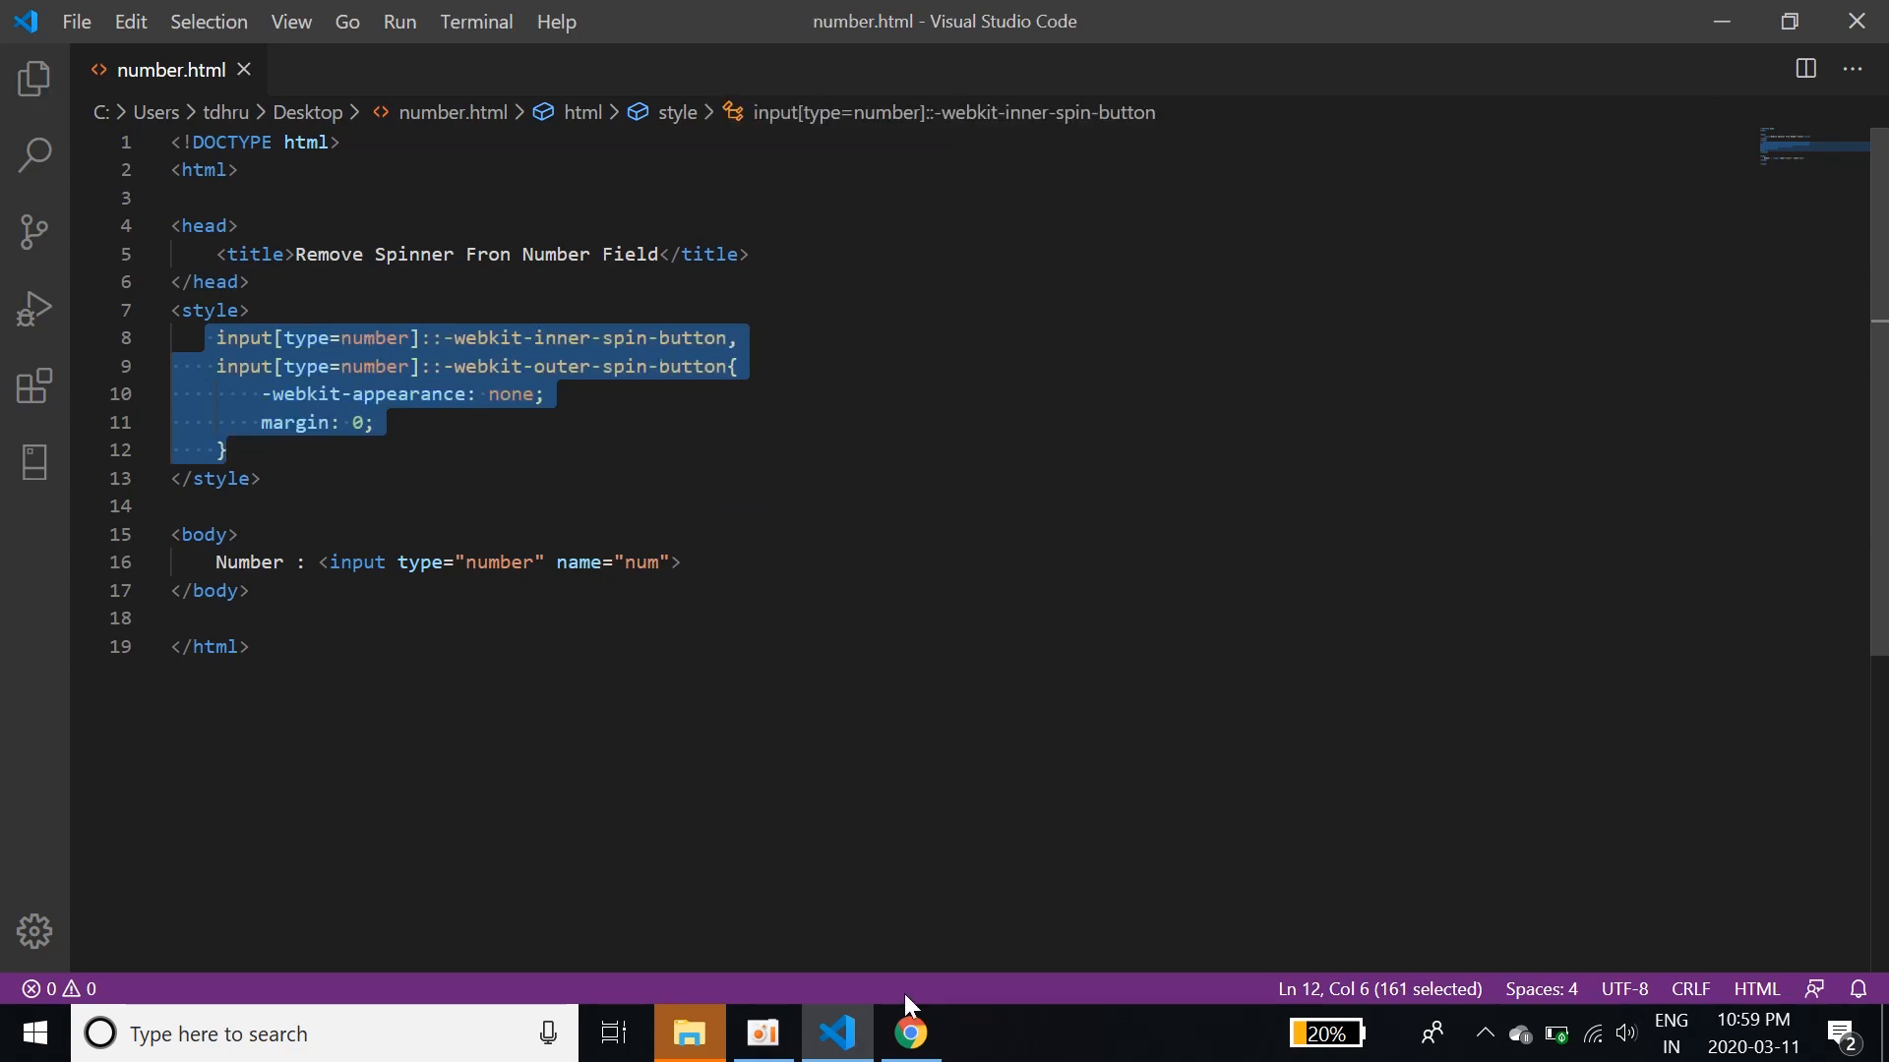
{"action": "left_click", "coordinate": [909, 1033]}
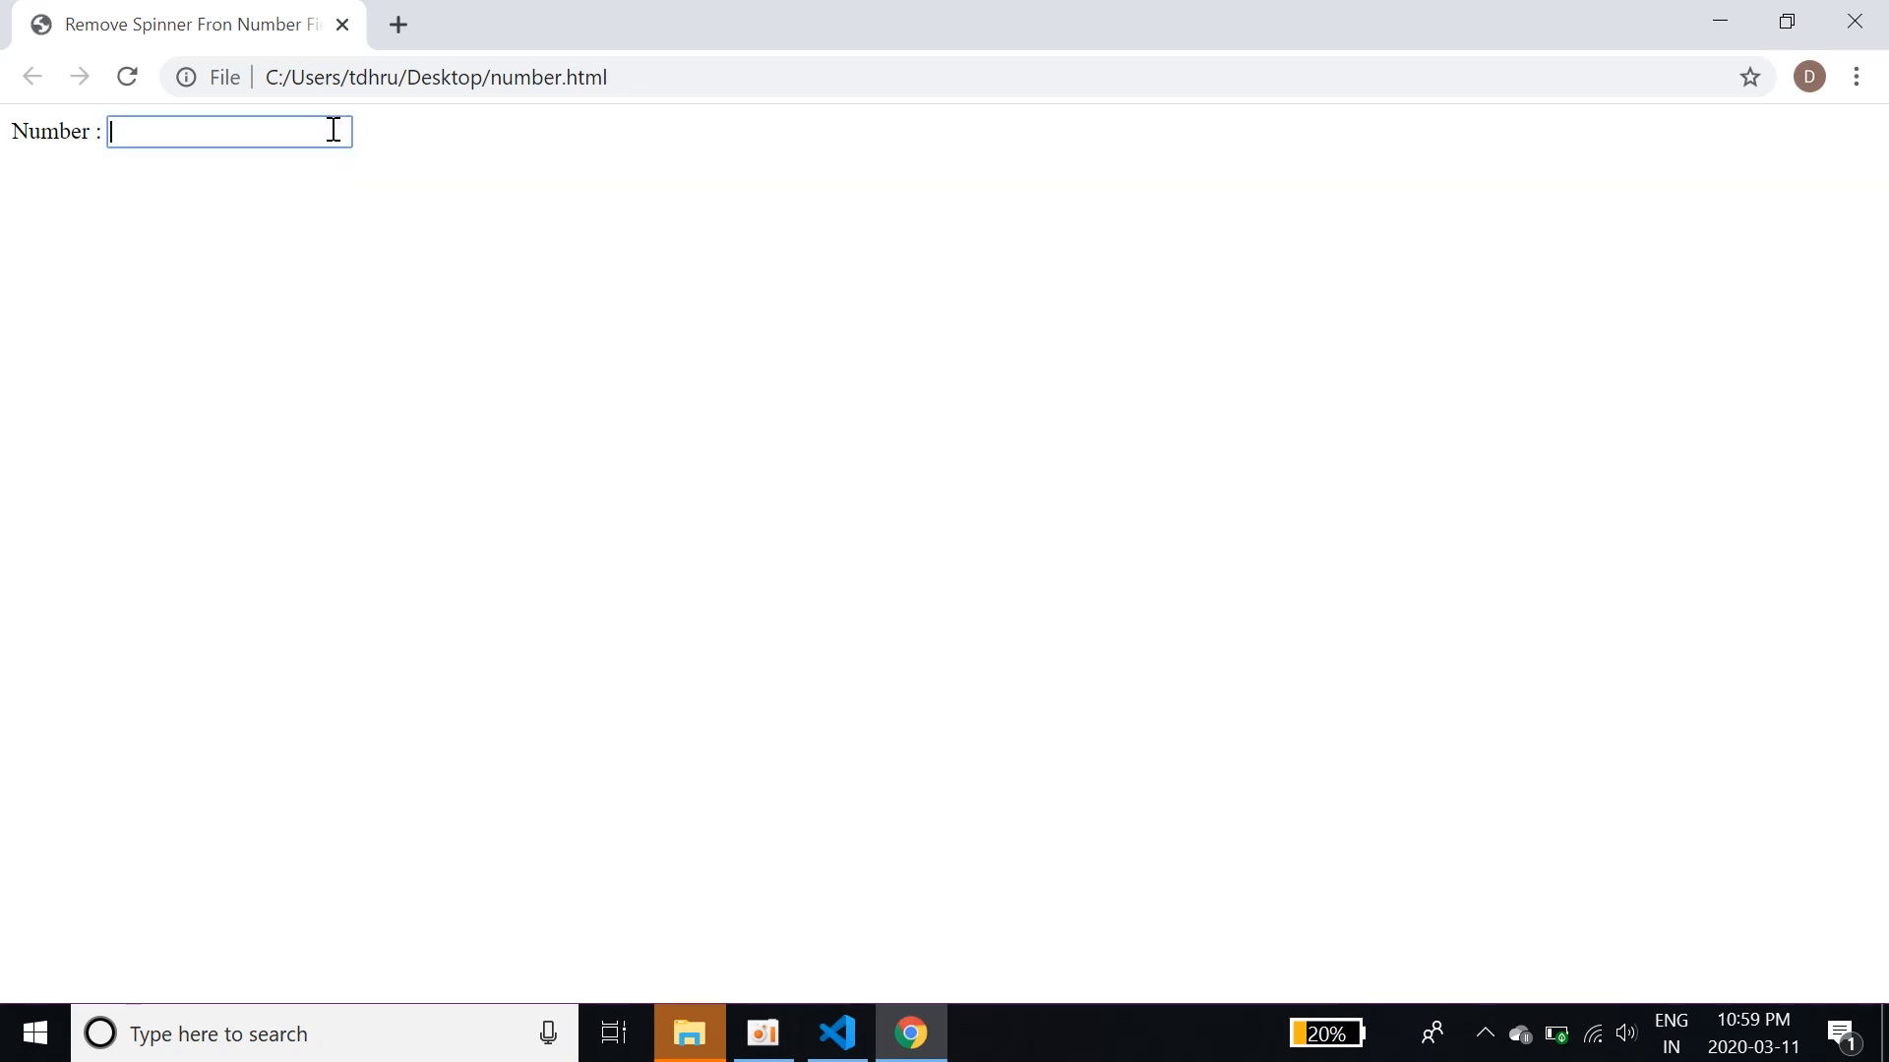
Type 29384023 in the number field to confirm no spinner arrows appear
{"action": "type", "text": "293840"}
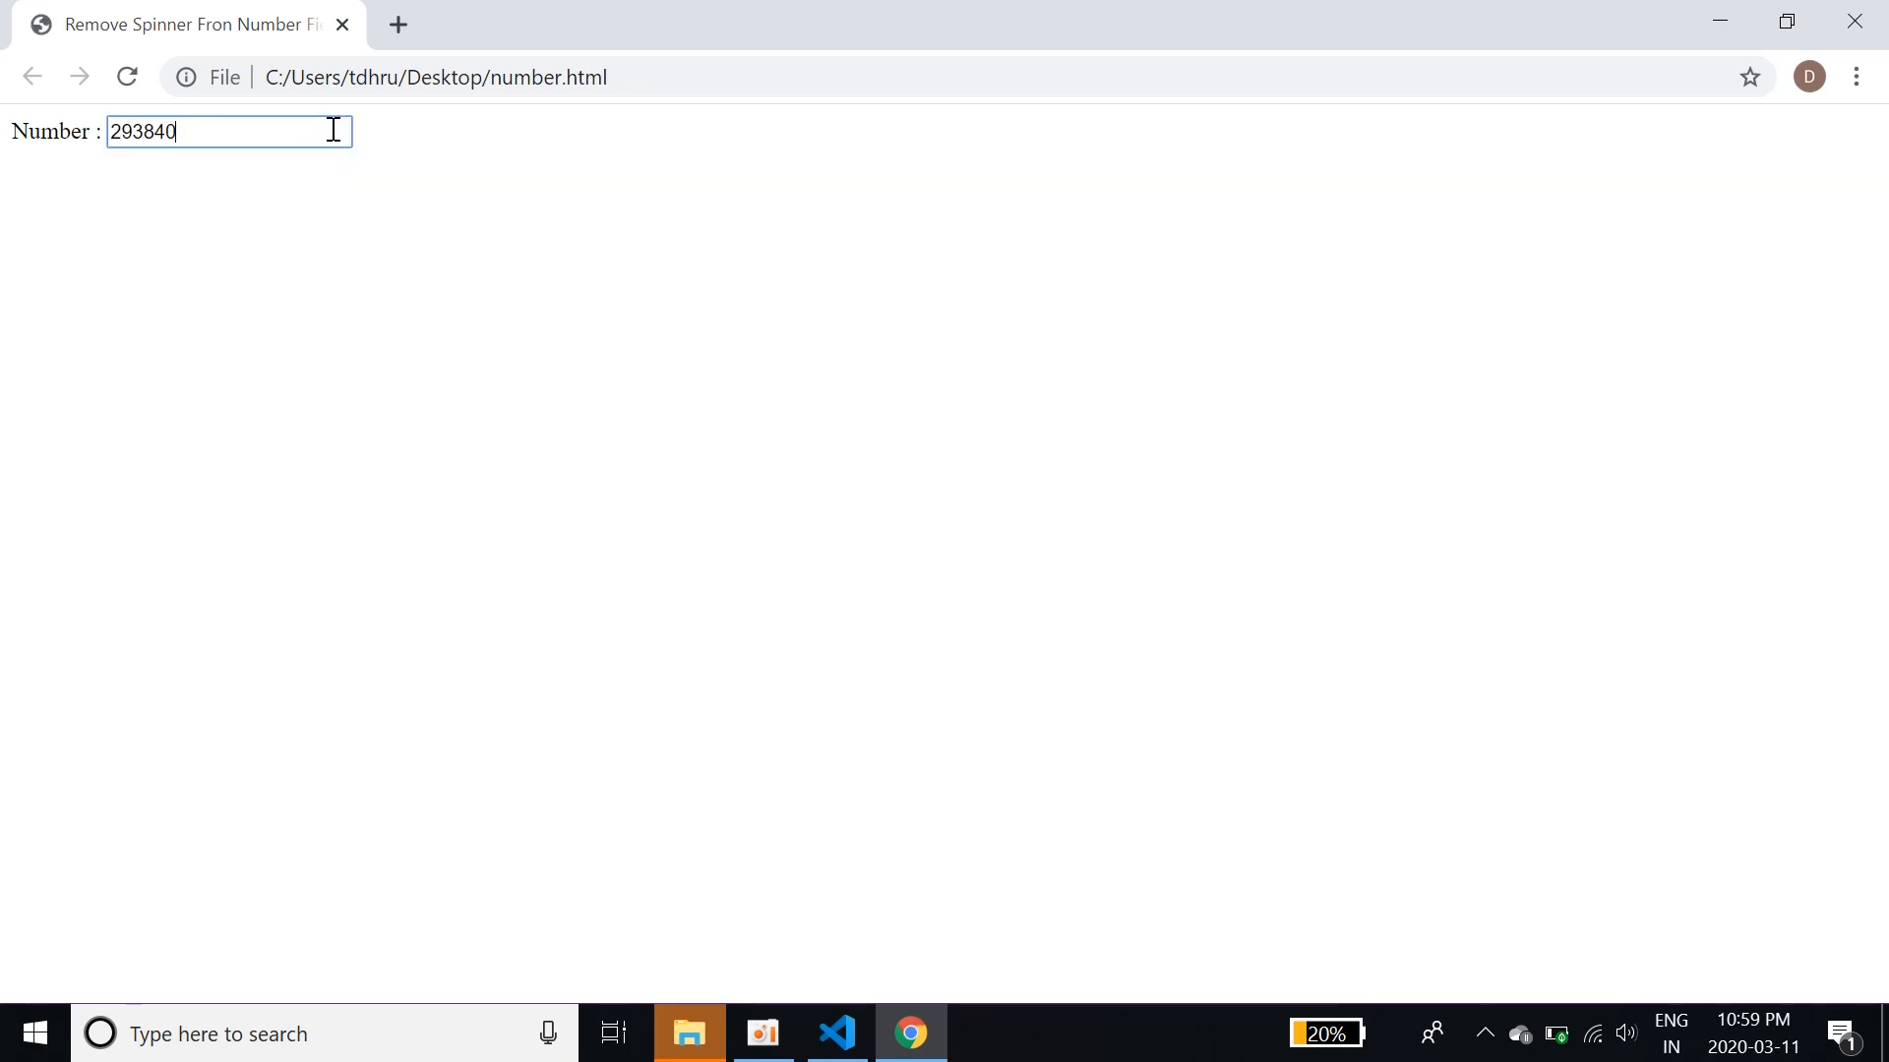
{"action": "type", "text": "23"}
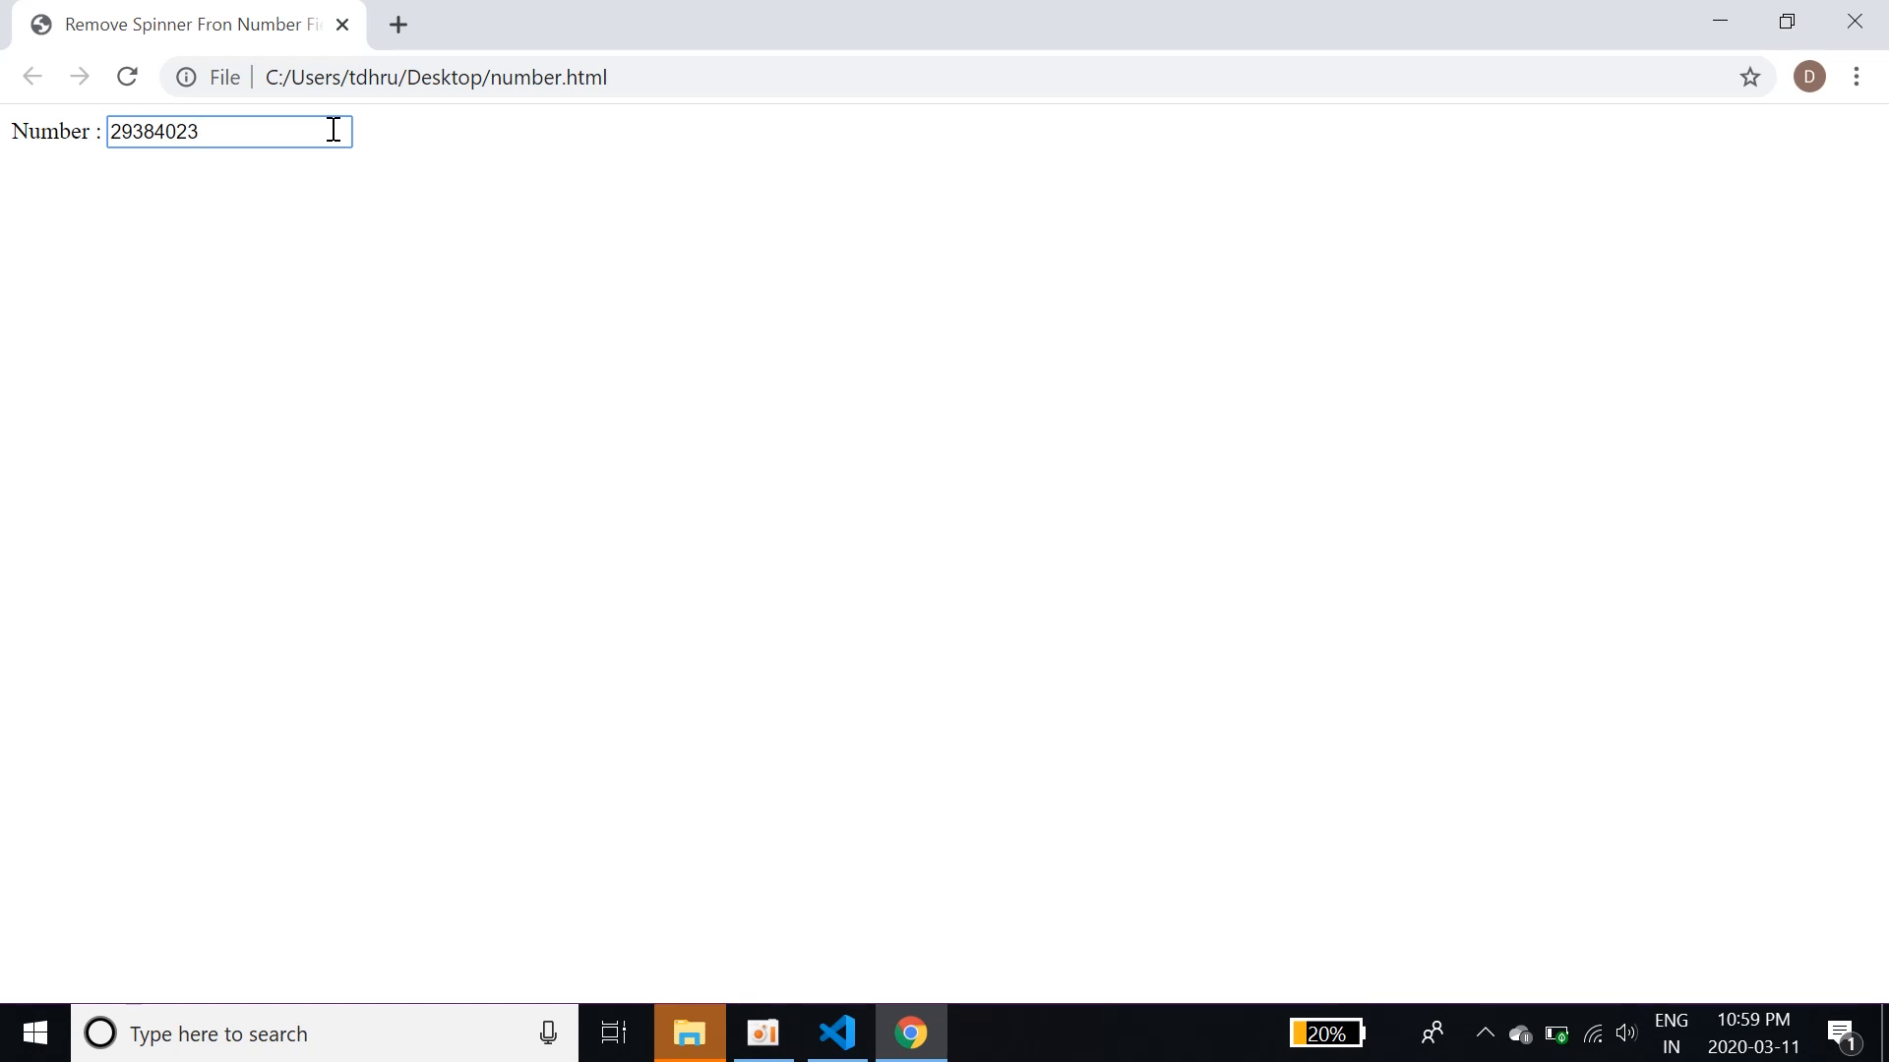